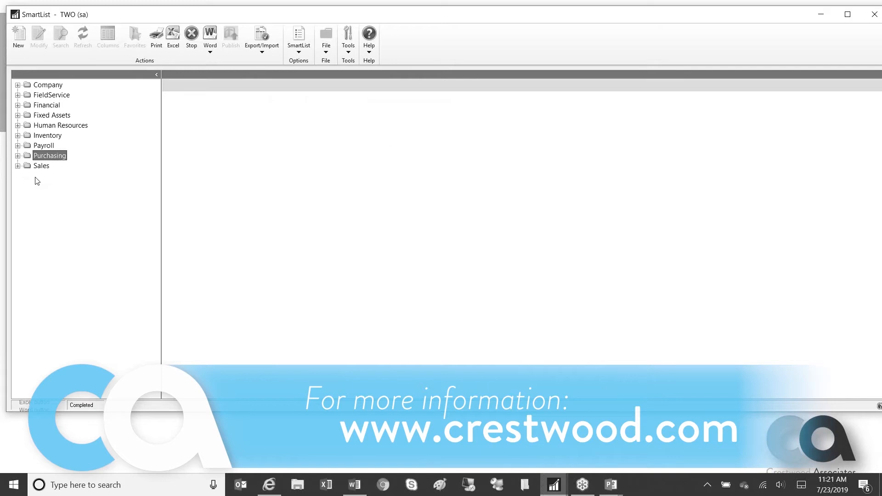
# Open the saved Sales 'customer addresses' SmartList showing 153 customer address records
pyautogui.click(17, 166)
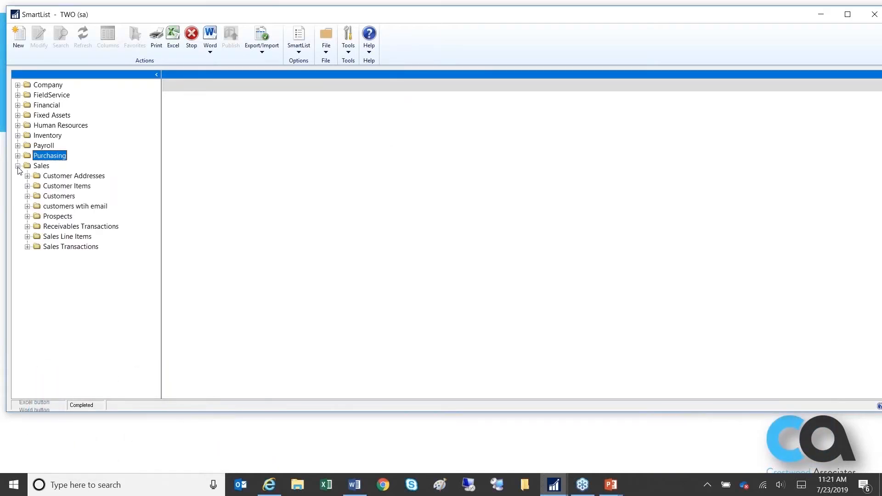
pyautogui.click(27, 175)
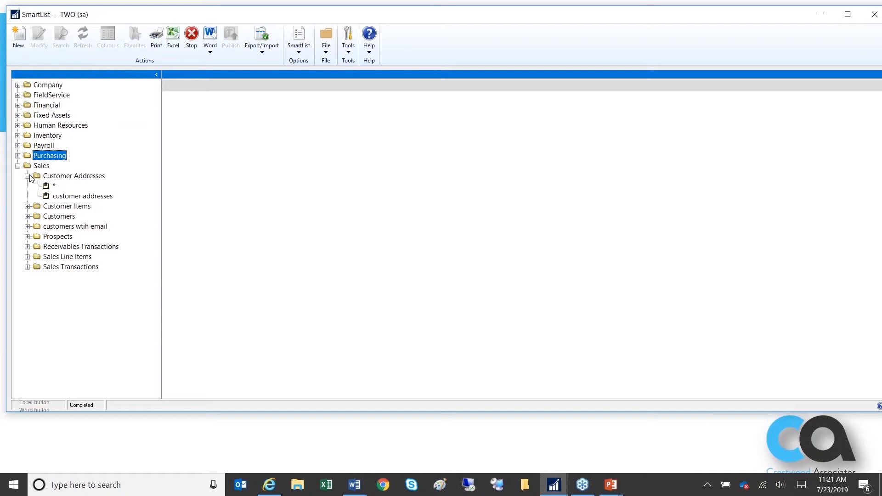
pyautogui.click(82, 196)
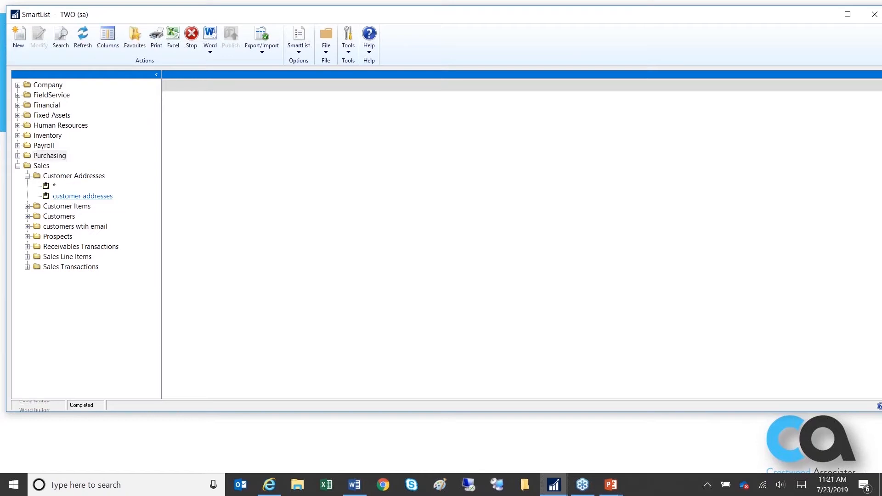
pyautogui.click(82, 195)
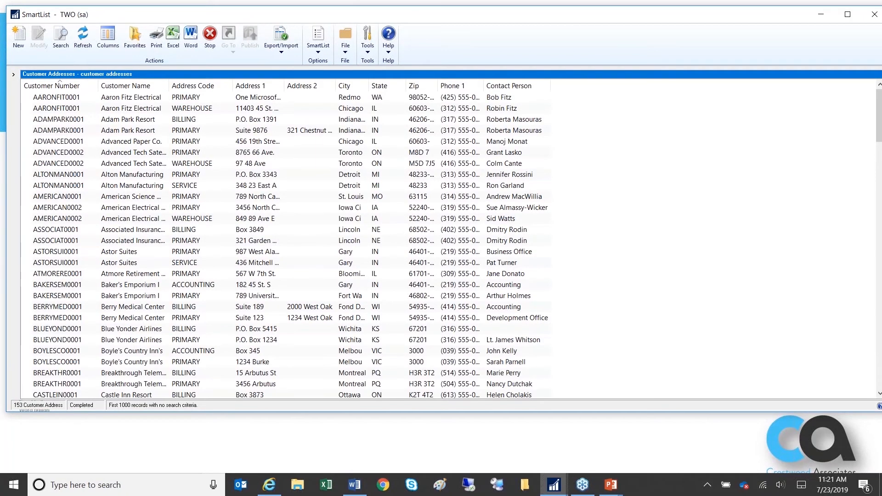
pyautogui.moveTo(536, 259)
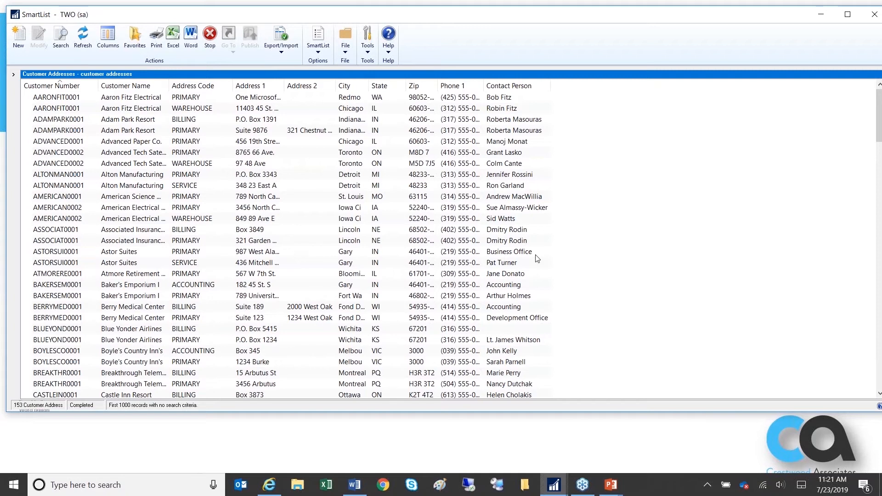
pyautogui.moveTo(235, 192)
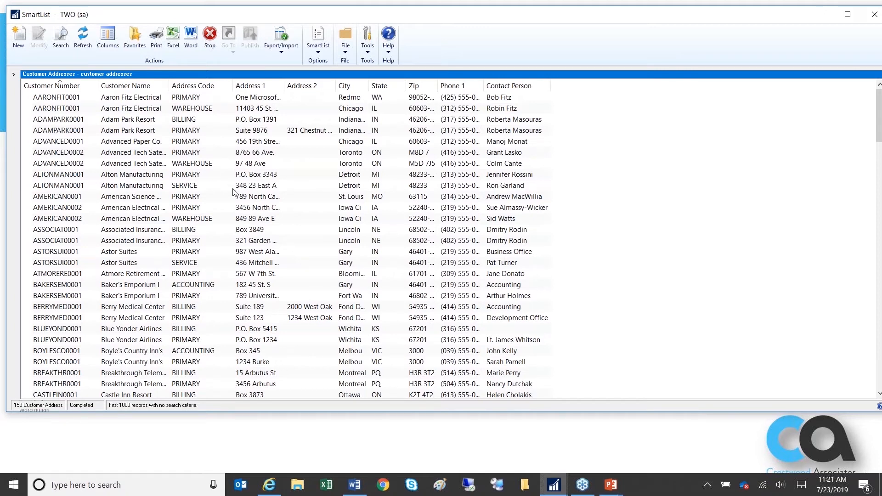
pyautogui.moveTo(204, 231)
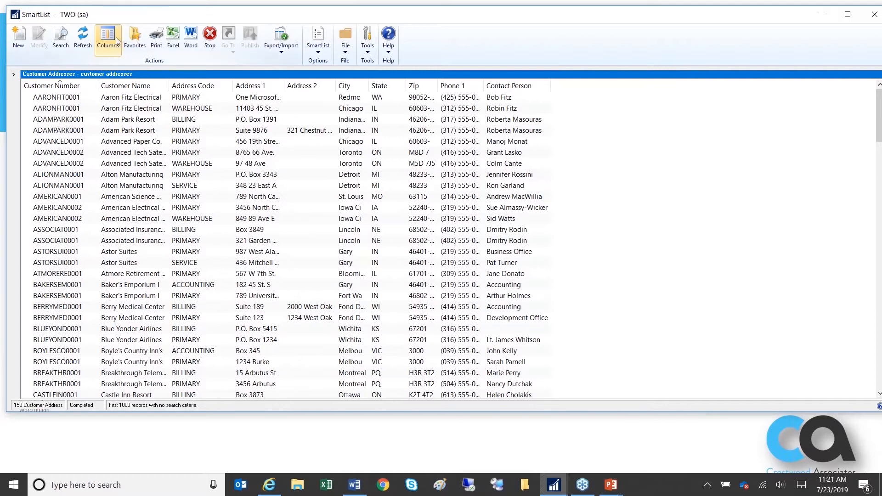
# Add the E-mail field as a new column in the customer addresses SmartList
pyautogui.click(108, 37)
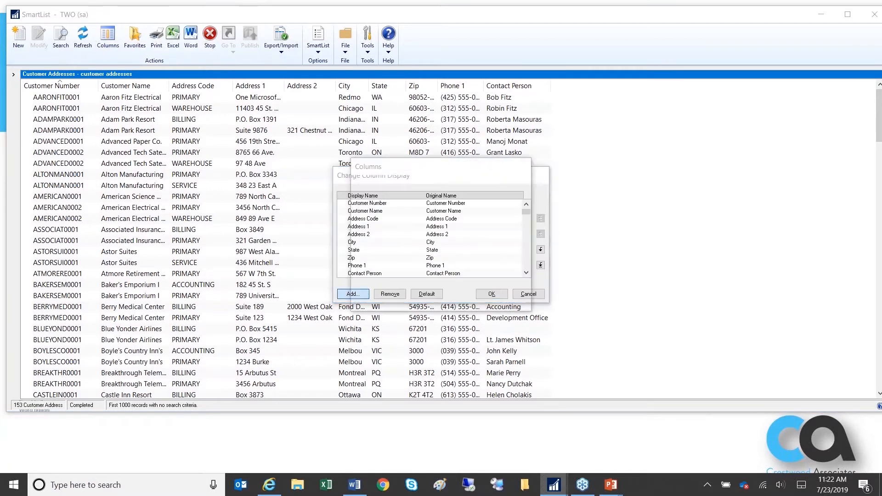
pyautogui.click(351, 293)
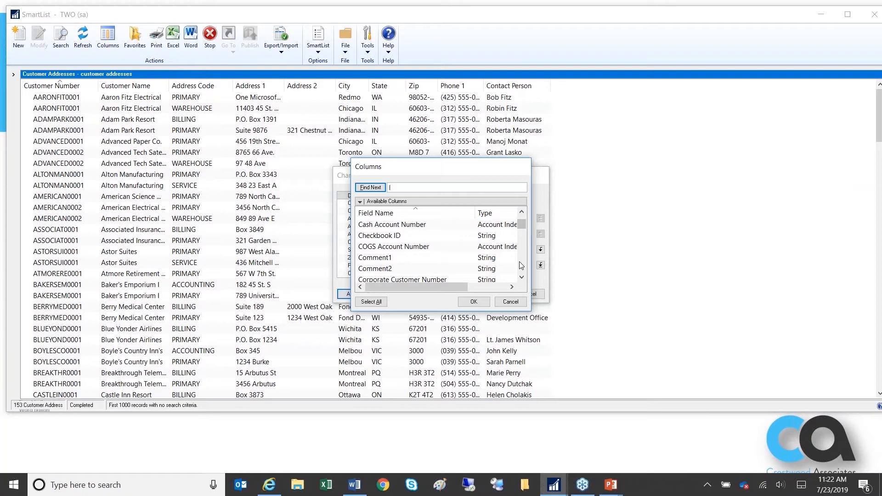
pyautogui.scroll(-3)
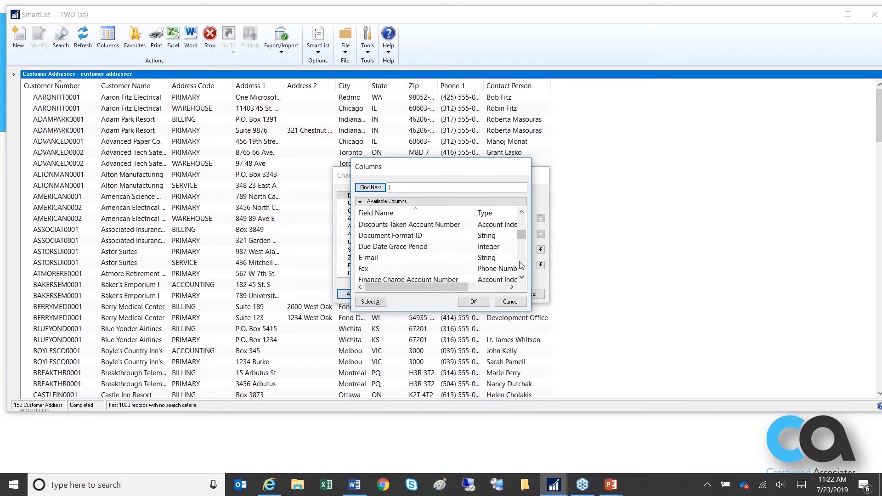
pyautogui.click(388, 258)
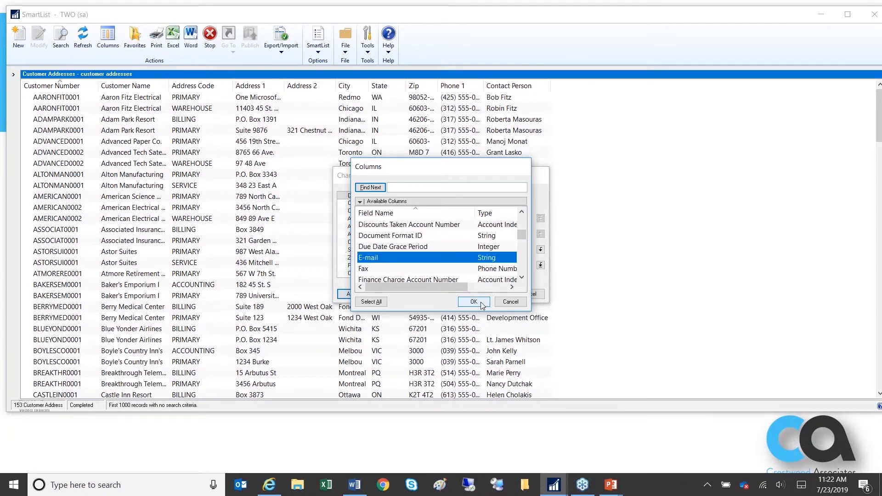
pyautogui.click(473, 302)
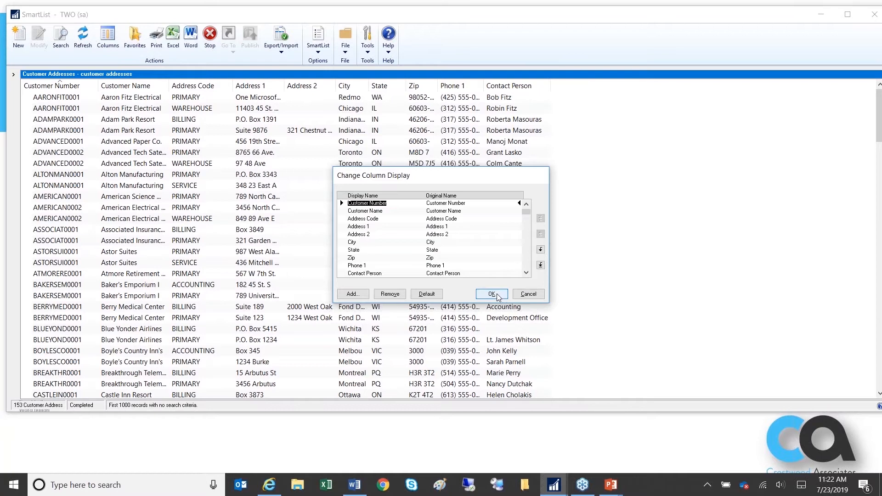
pyautogui.click(491, 294)
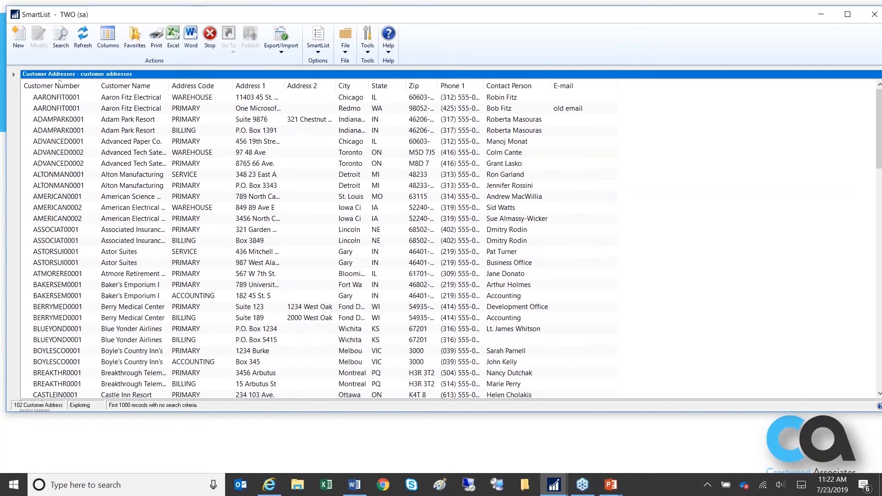
pyautogui.click(82, 35)
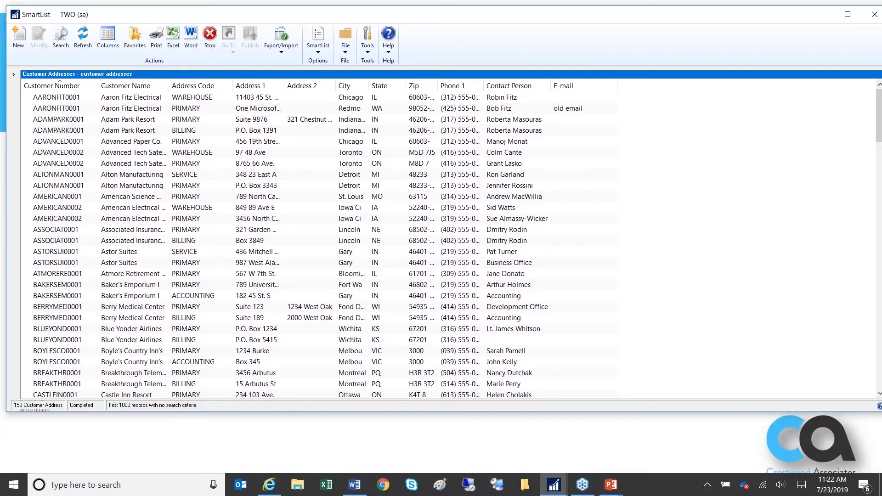
pyautogui.moveTo(543, 108)
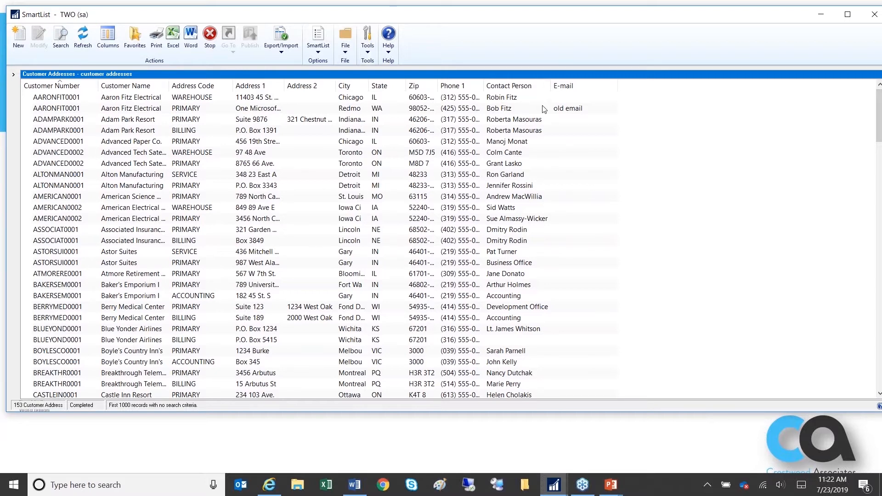
pyautogui.moveTo(211, 182)
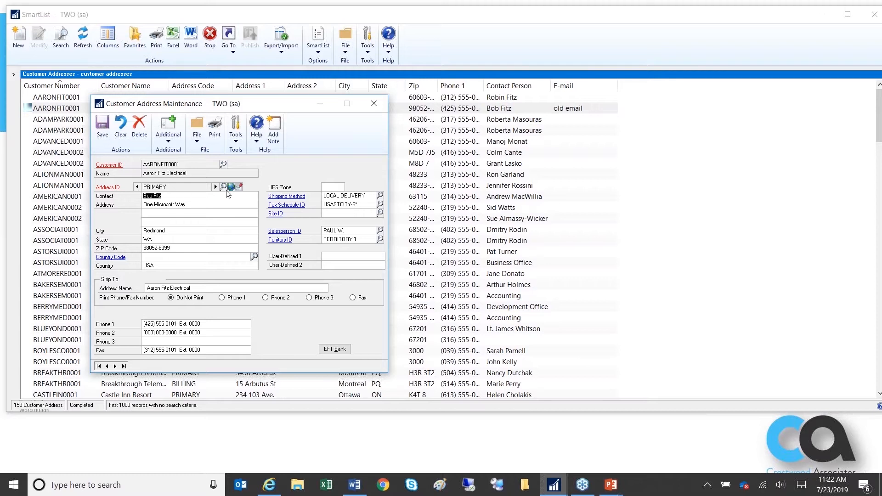
pyautogui.moveTo(232, 187)
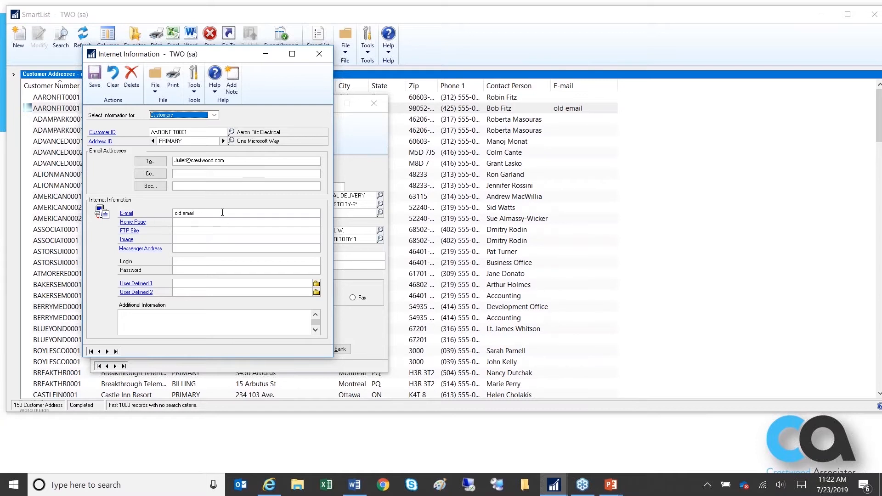
# Select the 'old email' entry in AARONFIT0001's PRIMARY address Internet Information
pyautogui.doubleClick(184, 213)
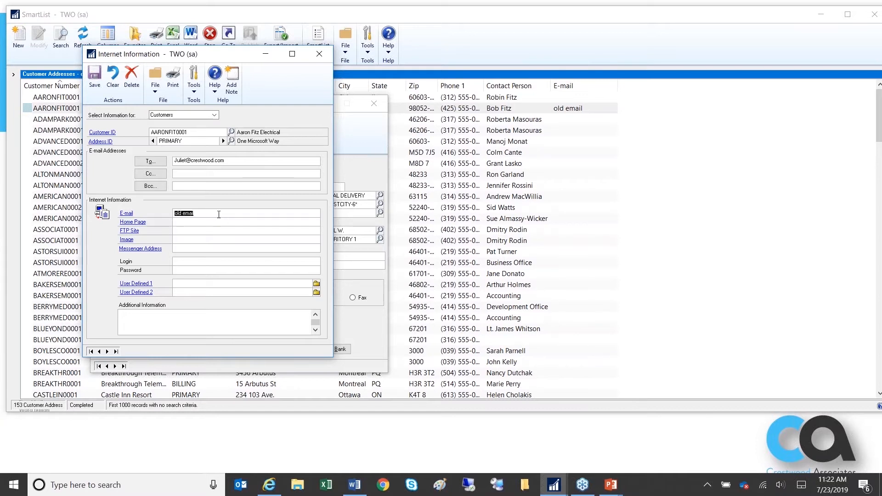
pyautogui.moveTo(582, 116)
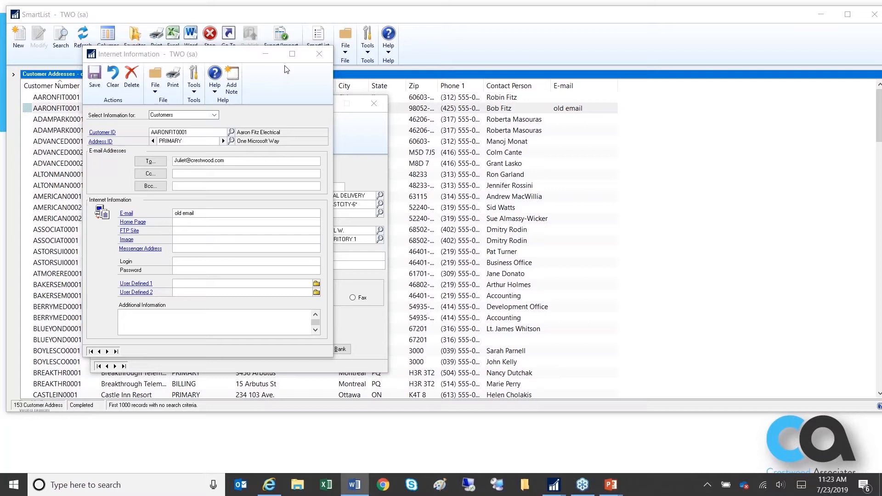
pyautogui.moveTo(319, 55)
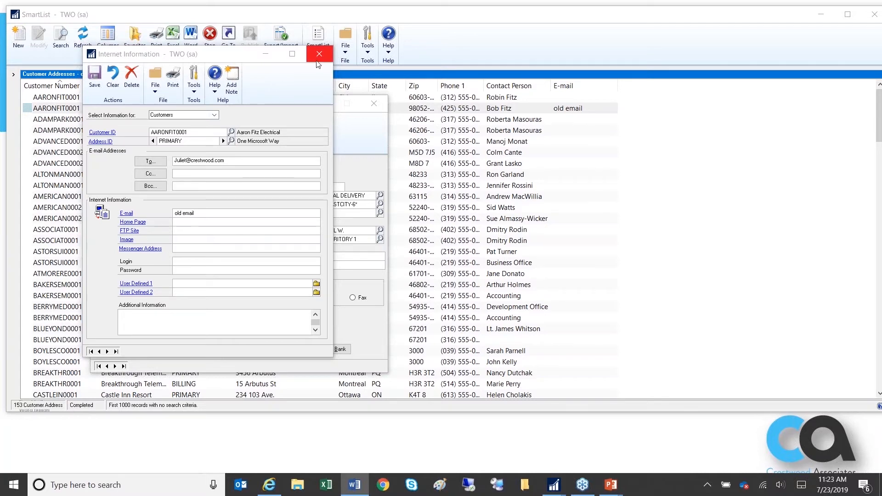
# Confirm AARONFIT0001's WAREHOUSE address has a blank e-mail, then close back to the list
pyautogui.click(319, 54)
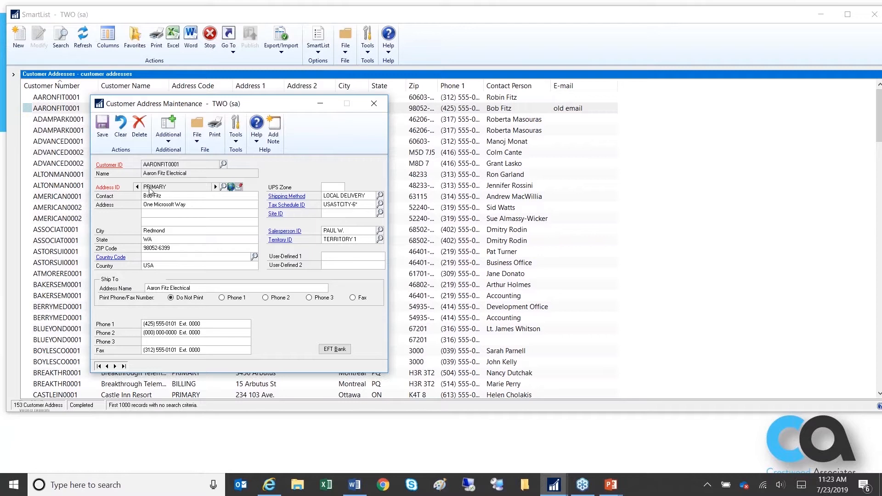
pyautogui.click(215, 186)
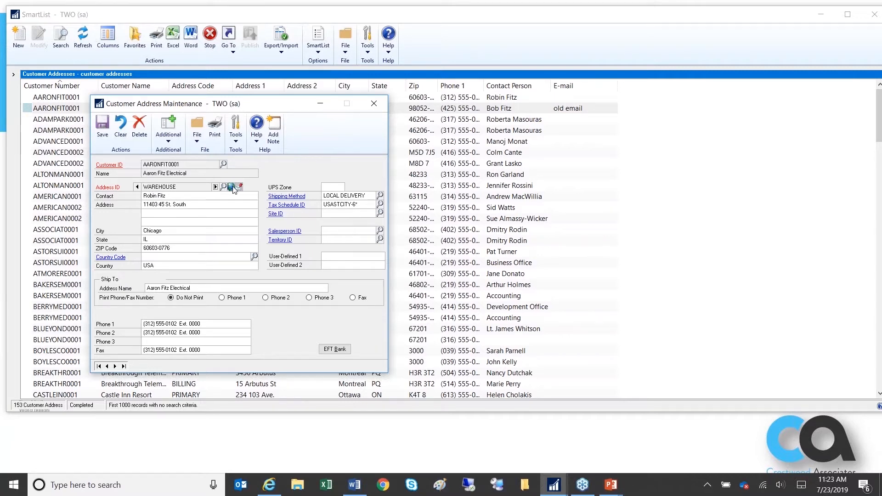
pyautogui.click(232, 187)
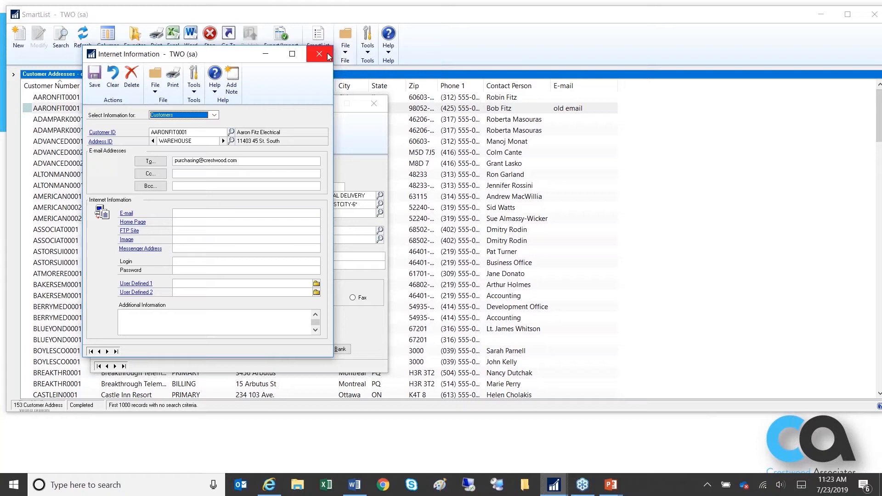
pyautogui.click(319, 54)
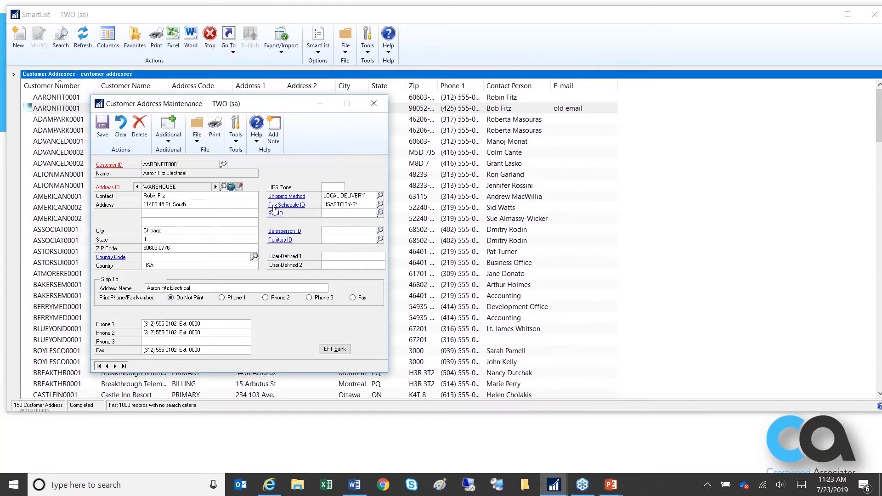
pyautogui.moveTo(374, 103)
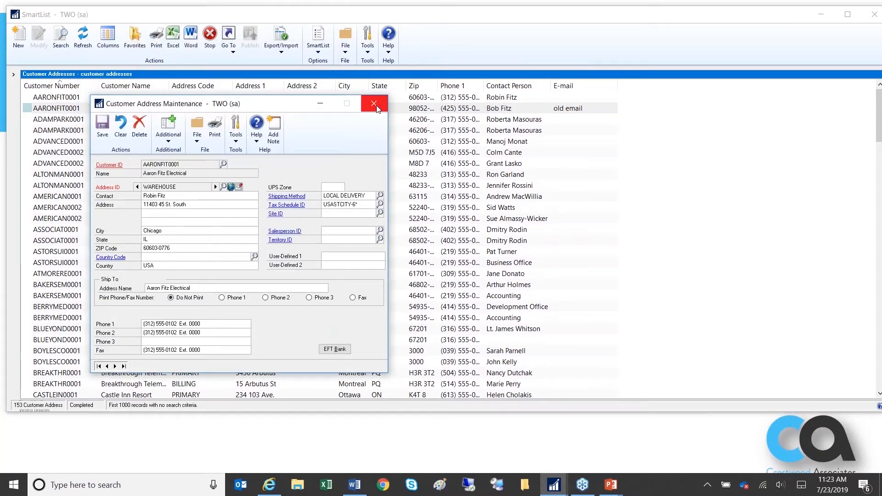
pyautogui.click(374, 103)
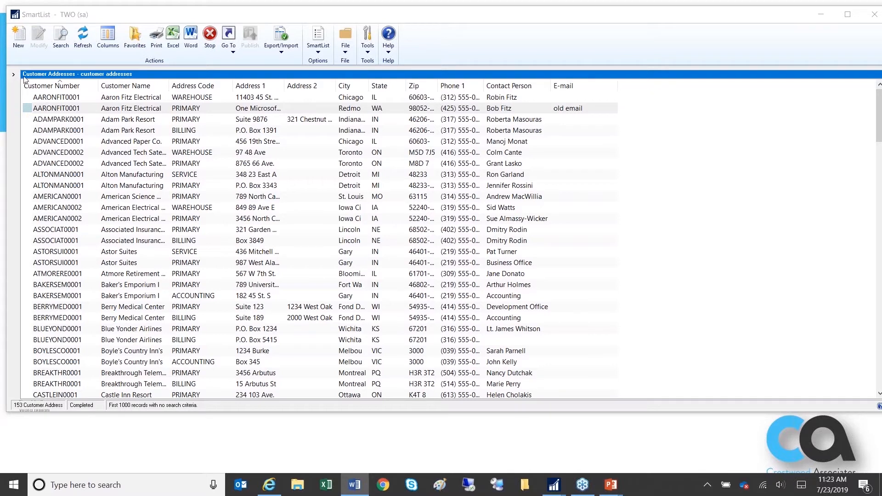
pyautogui.click(13, 73)
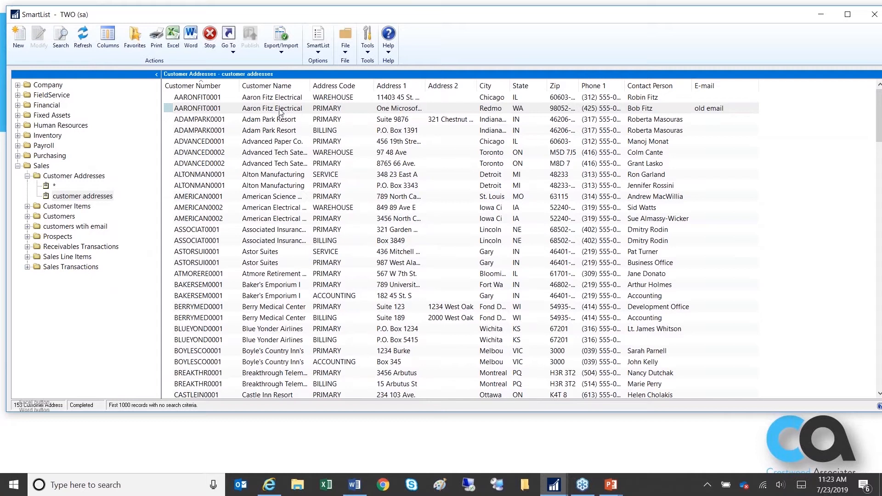
pyautogui.moveTo(83, 196)
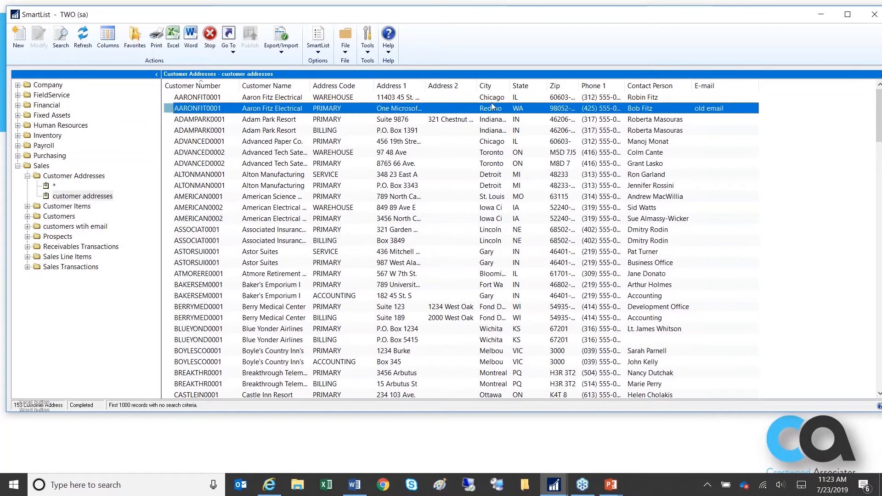
pyautogui.moveTo(364, 101)
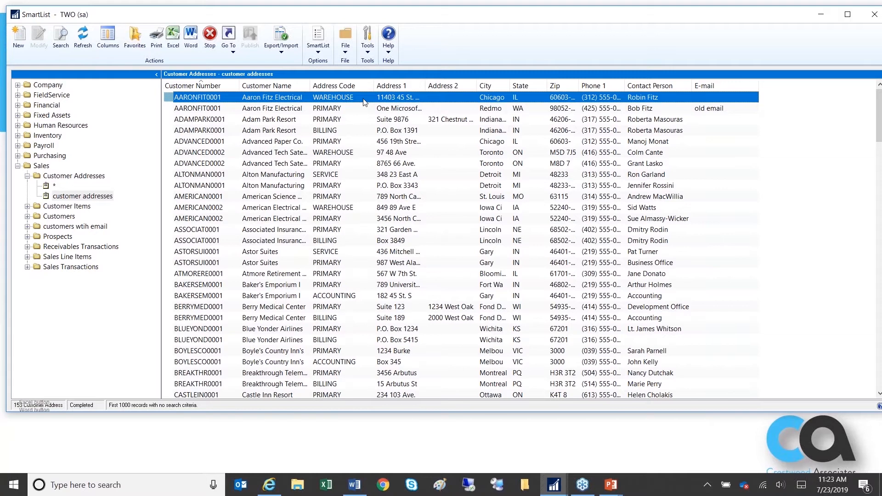
pyautogui.moveTo(214, 75)
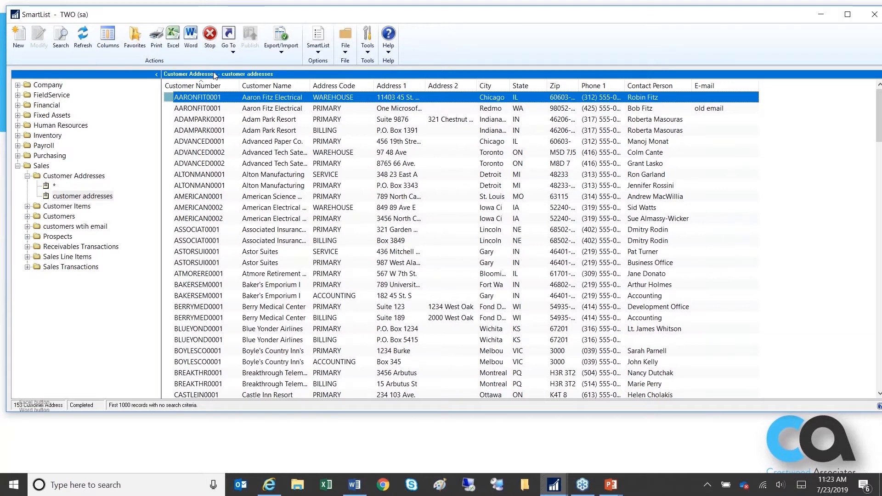
pyautogui.moveTo(295, 208)
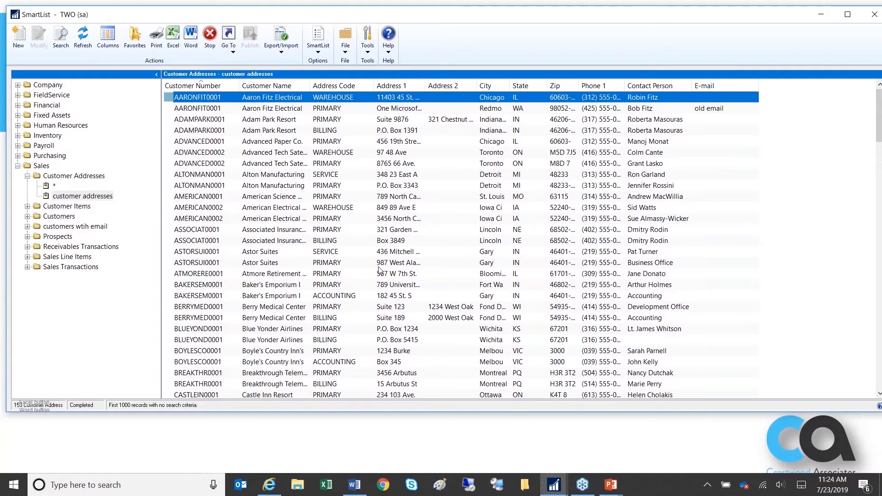
pyautogui.moveTo(17, 37)
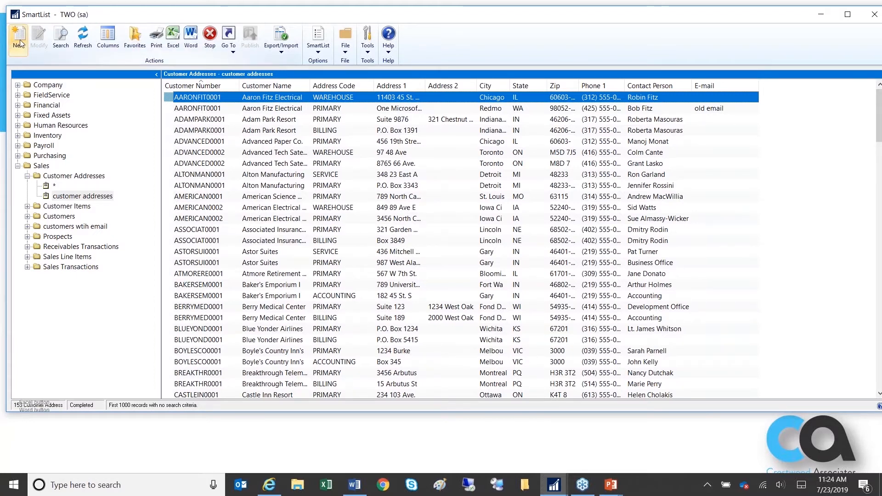
# Create a new SmartList Designer list named 'Customer emails' under Sales
pyautogui.click(18, 37)
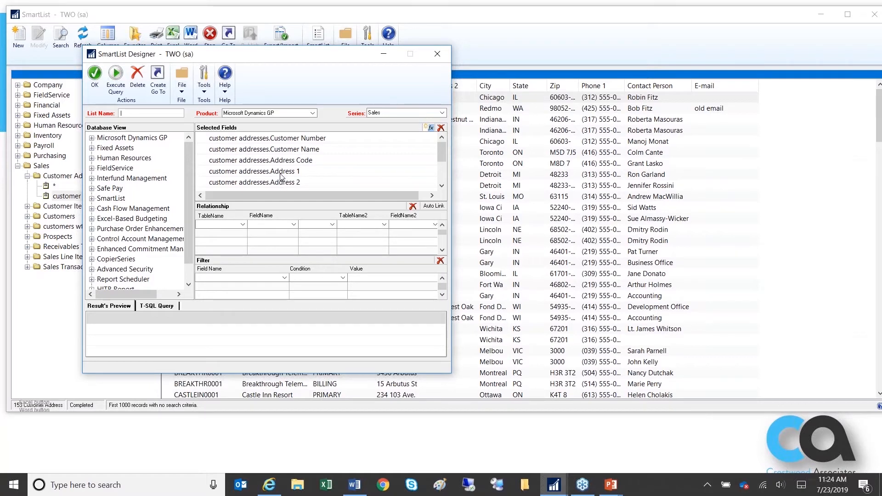
pyautogui.moveTo(272, 143)
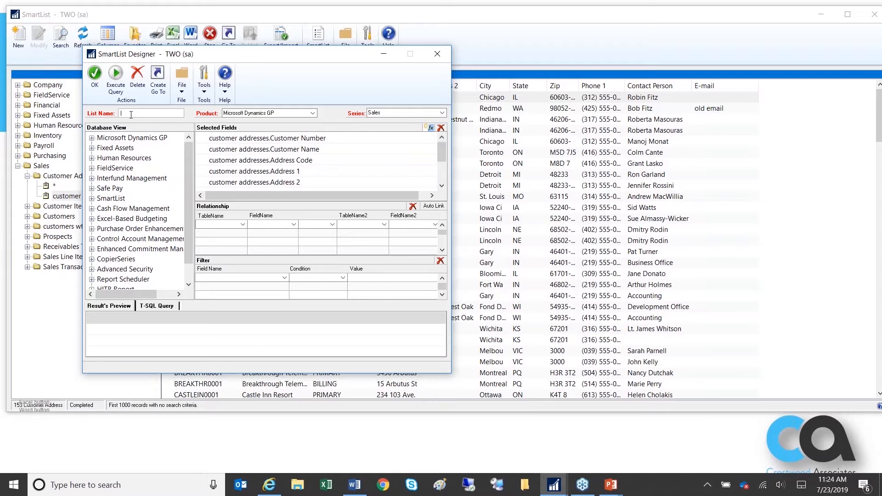
pyautogui.write('Cust')
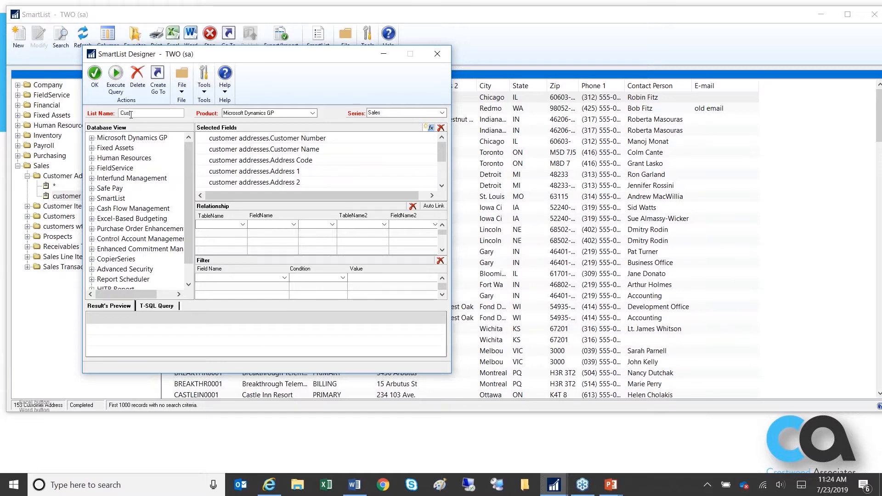
pyautogui.write('Customer emails')
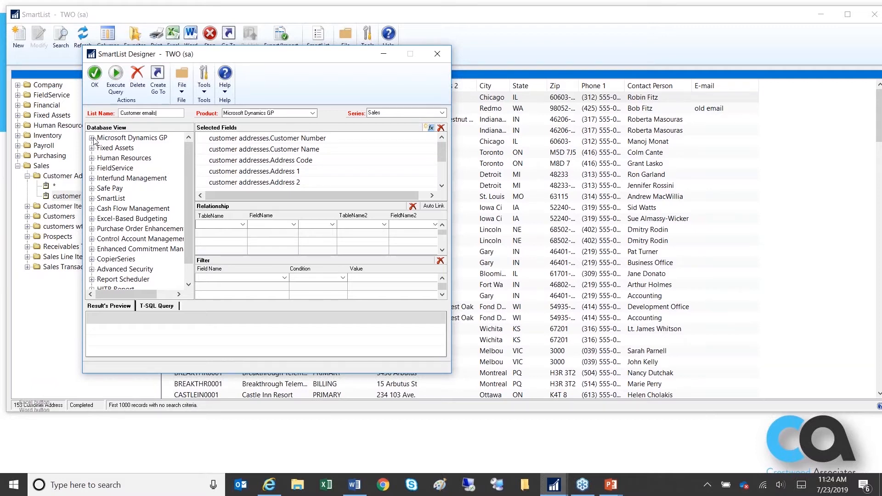
# Add Master Type, Master ID, Address Code and Email To Address from Company > Internet Addresses
pyautogui.click(94, 137)
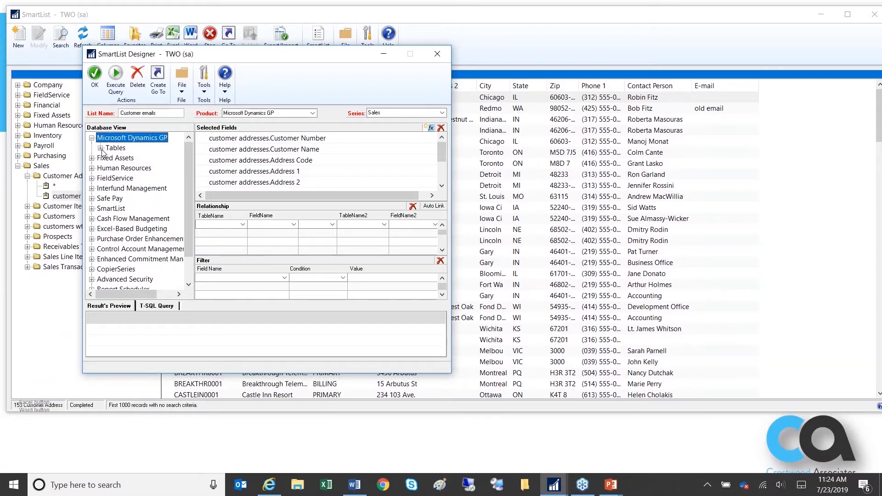
pyautogui.click(92, 147)
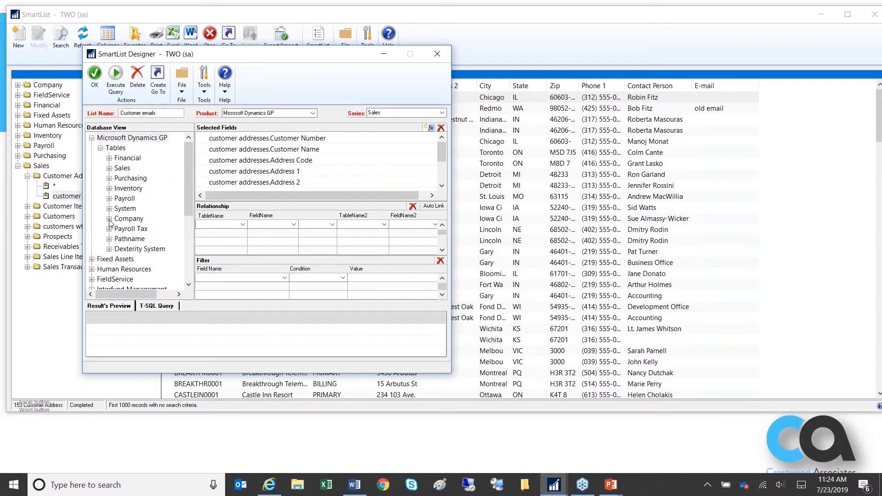
pyautogui.moveTo(139, 223)
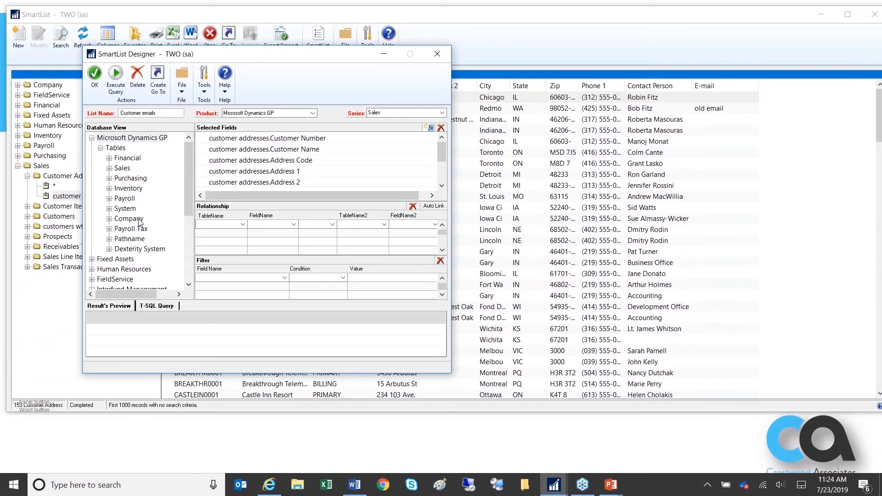
pyautogui.click(127, 218)
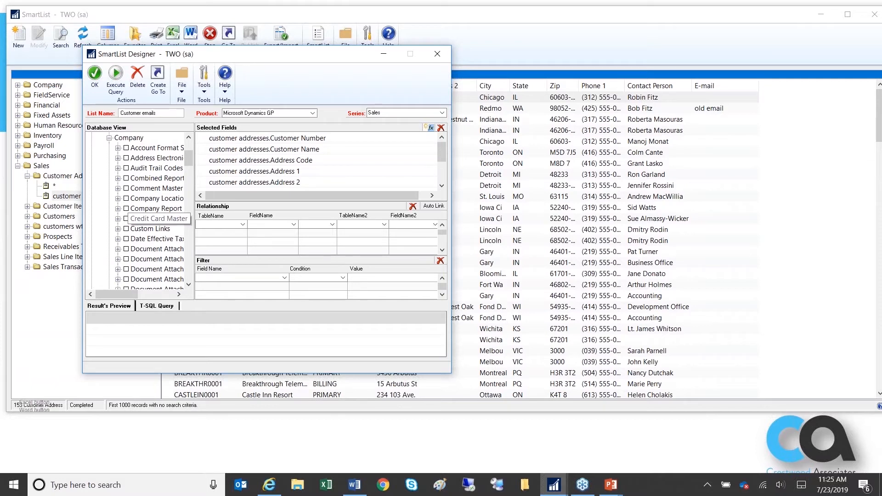
pyautogui.click(158, 218)
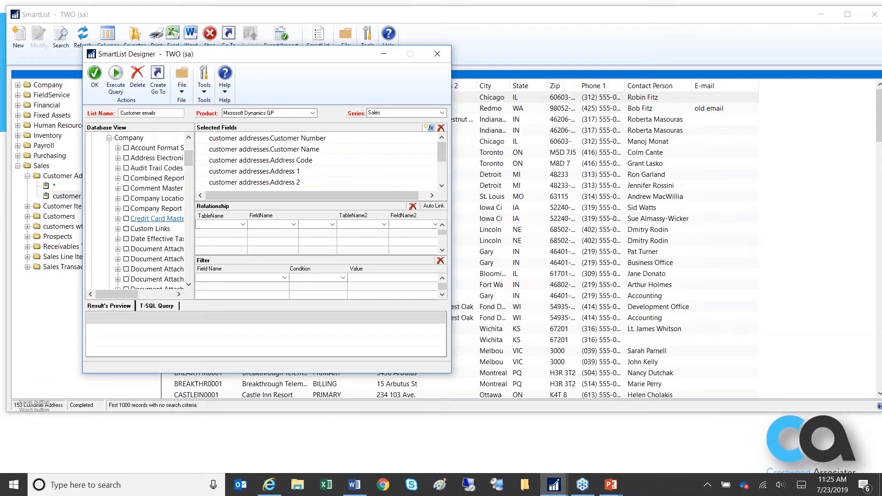
pyautogui.moveTo(186, 256)
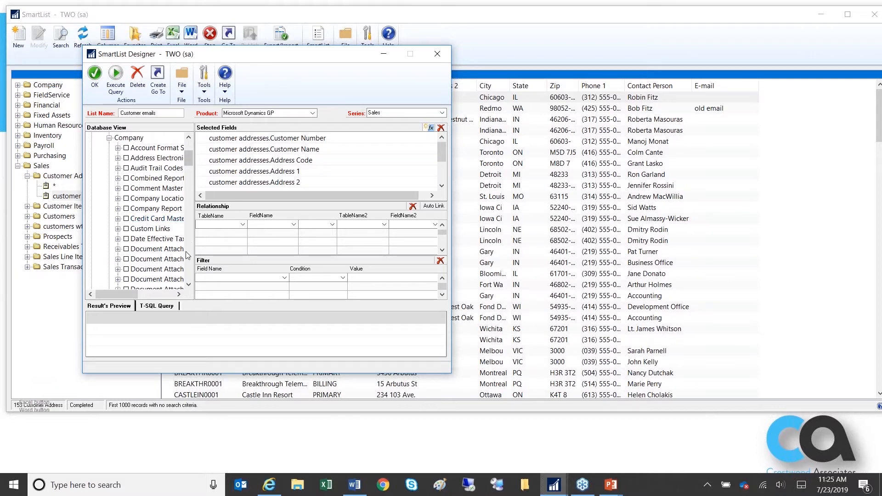
pyautogui.scroll(-3)
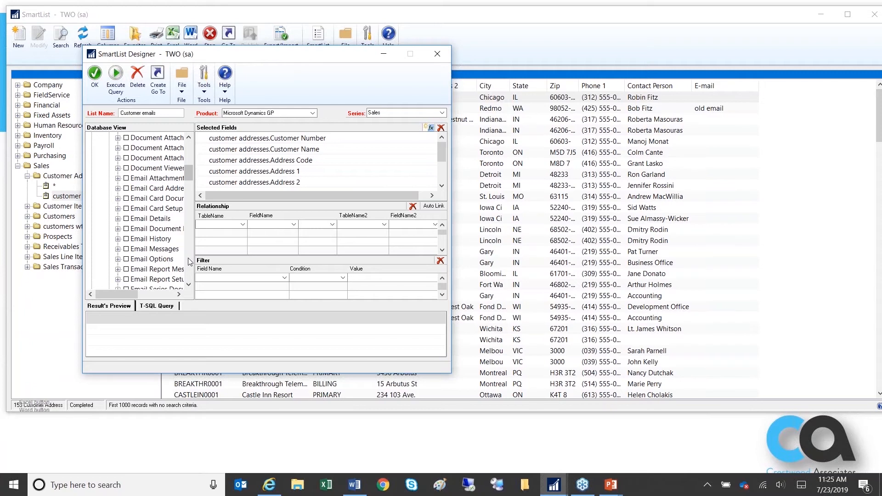
pyautogui.scroll(-3)
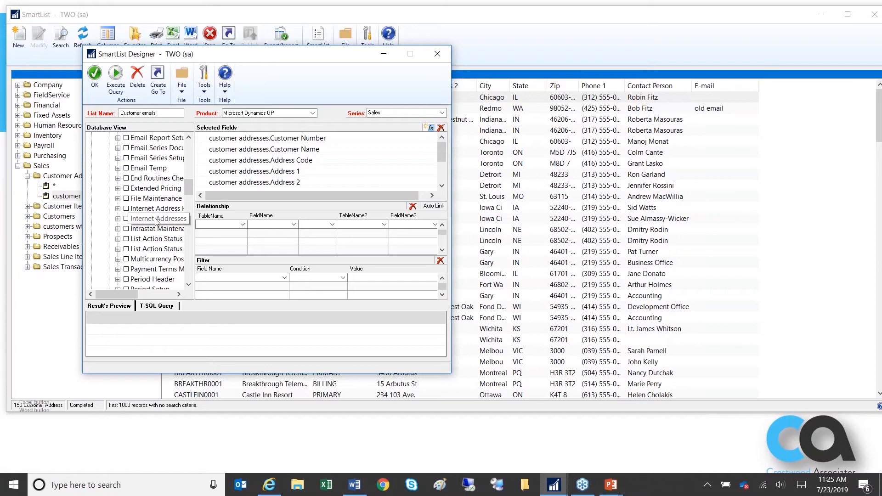
pyautogui.click(117, 218)
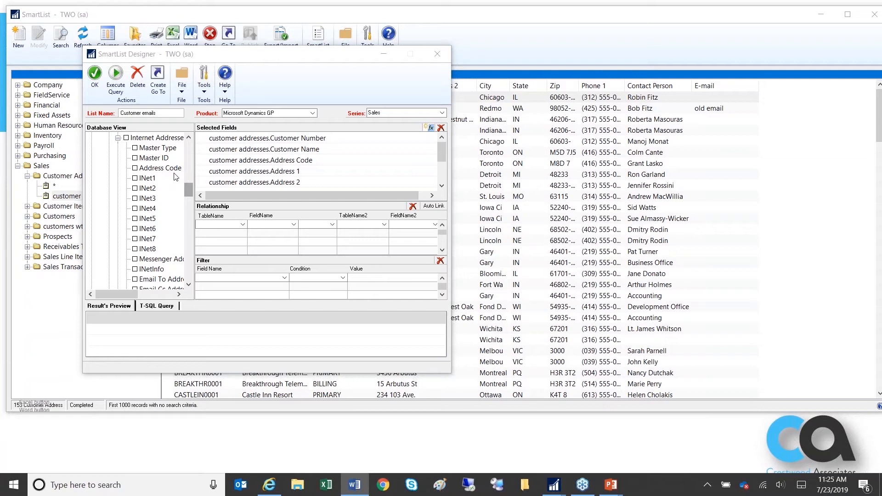
pyautogui.click(135, 148)
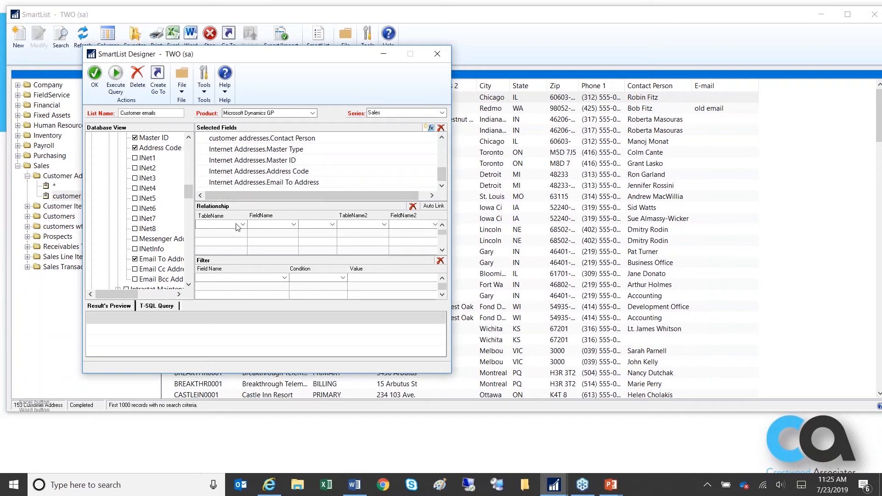
pyautogui.moveTo(251, 233)
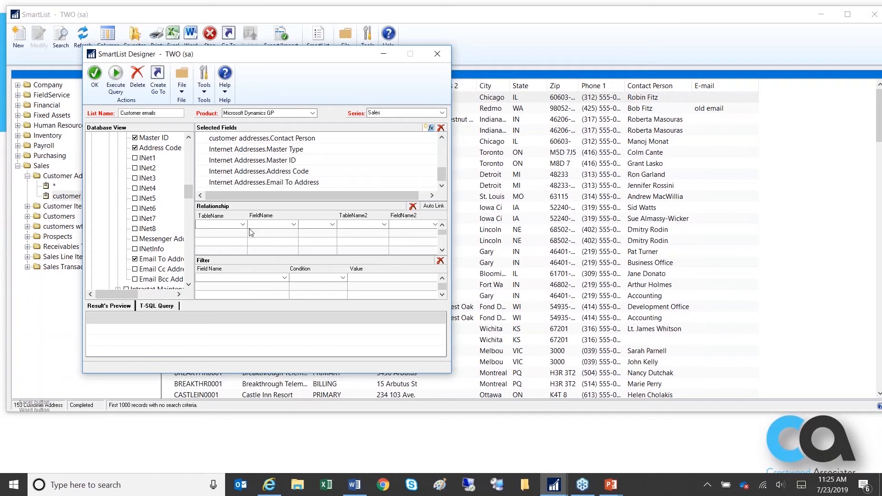
# Left-join customer addresses Customer Number to Internet Addresses Master ID
pyautogui.click(241, 223)
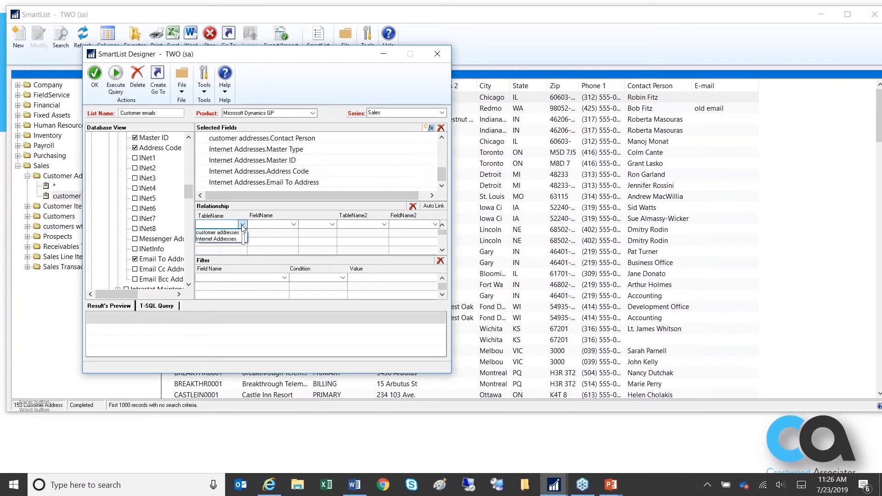
pyautogui.click(218, 232)
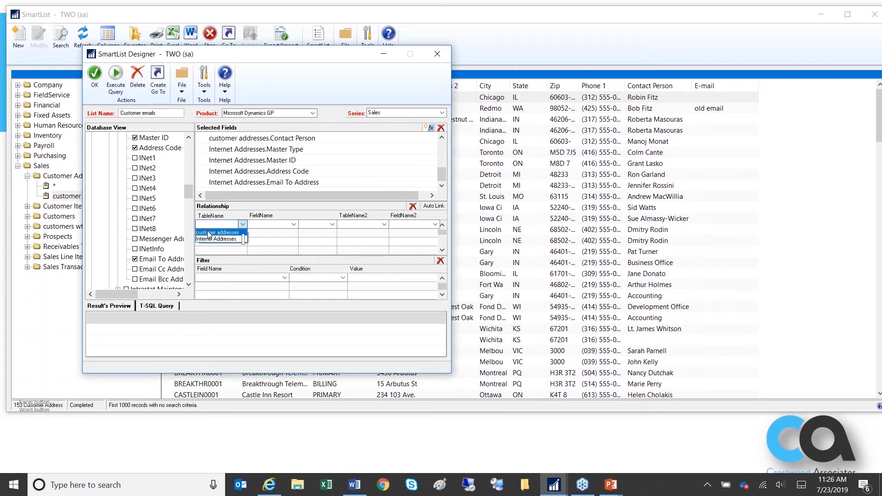
pyautogui.click(218, 233)
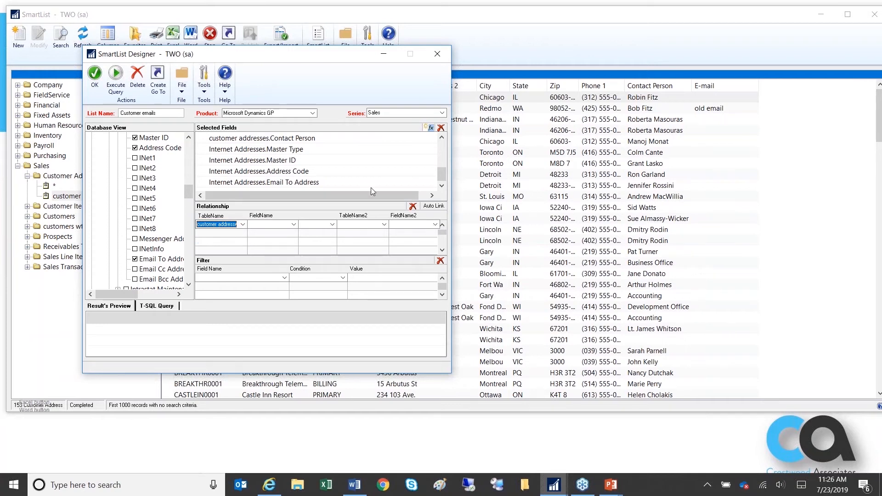
pyautogui.click(293, 223)
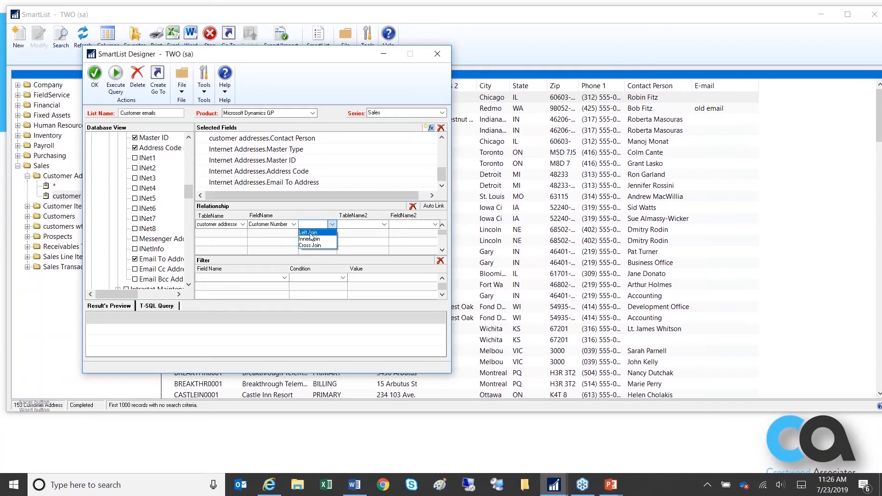
pyautogui.click(309, 233)
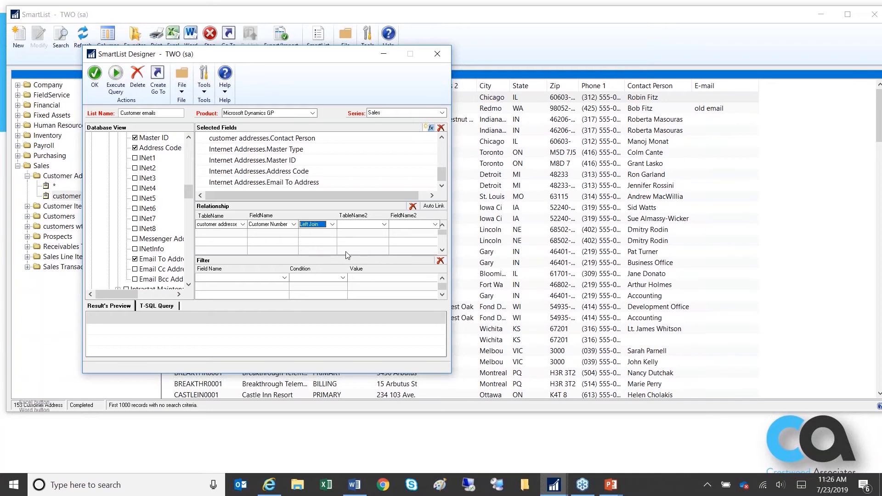
pyautogui.moveTo(219, 223)
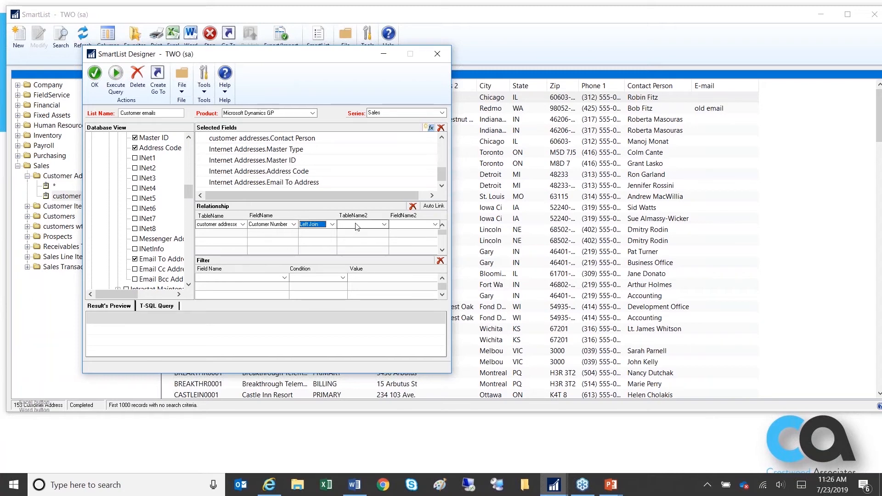
pyautogui.click(383, 224)
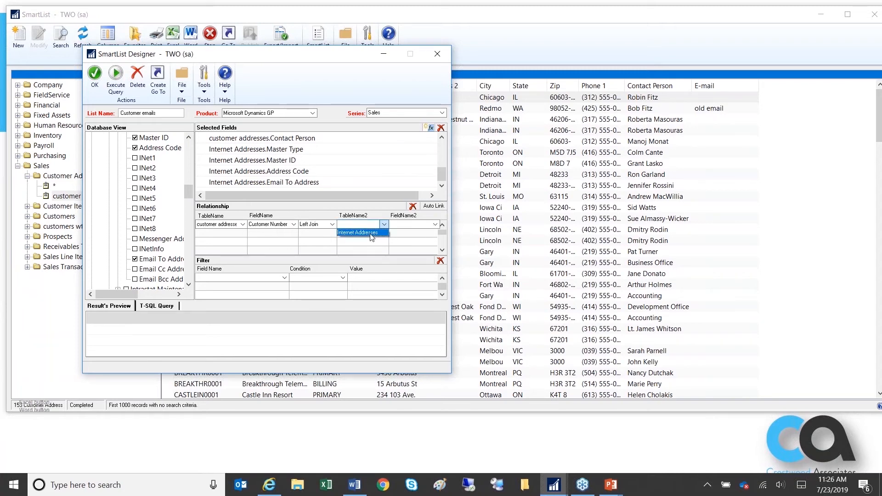
pyautogui.click(360, 231)
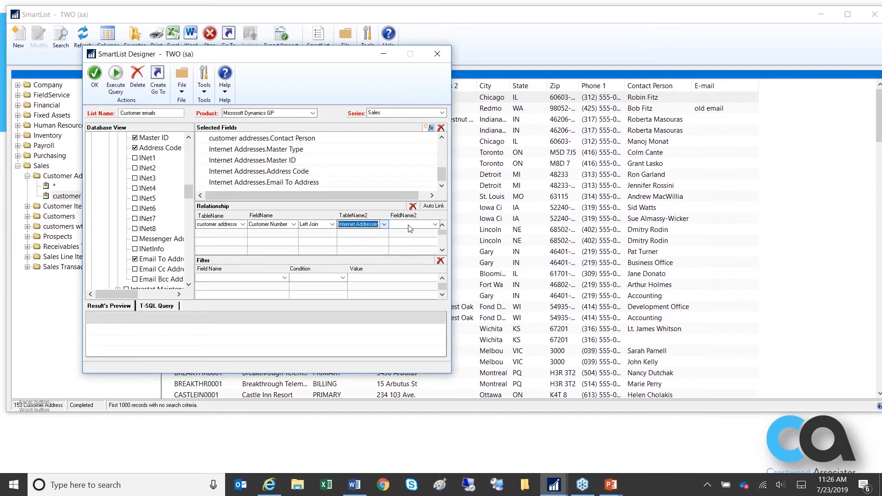
pyautogui.click(434, 224)
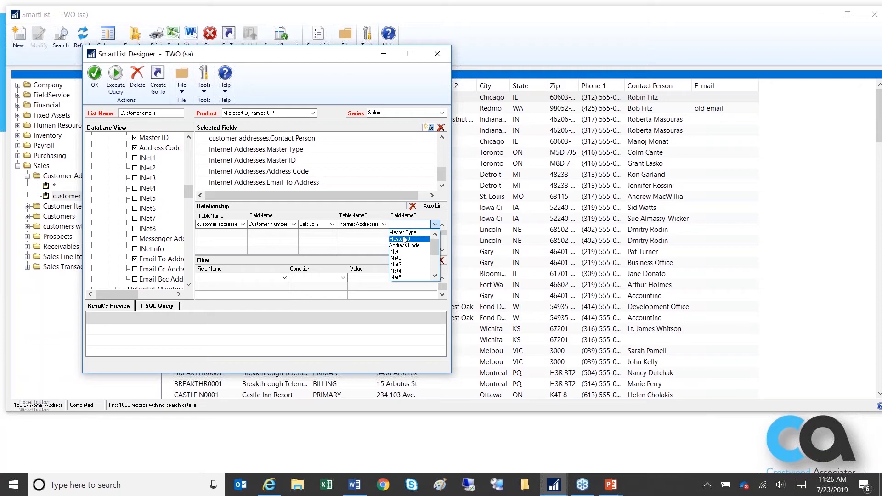
pyautogui.click(402, 238)
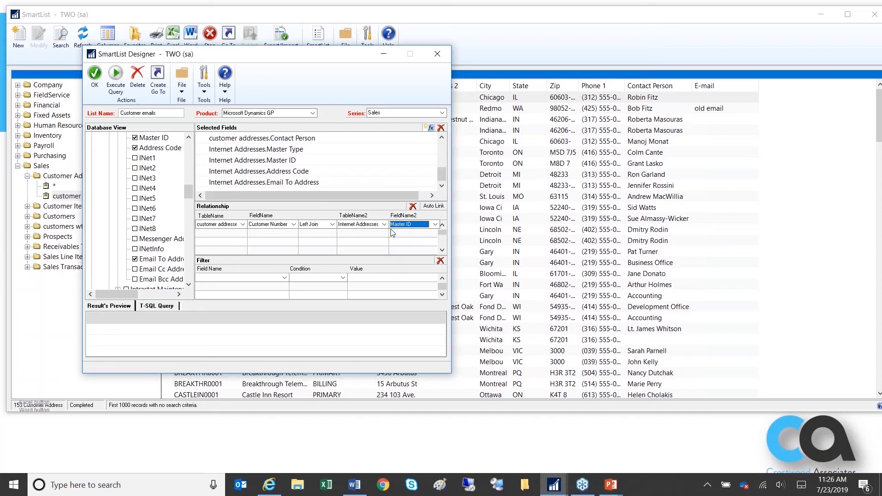
pyautogui.moveTo(395, 276)
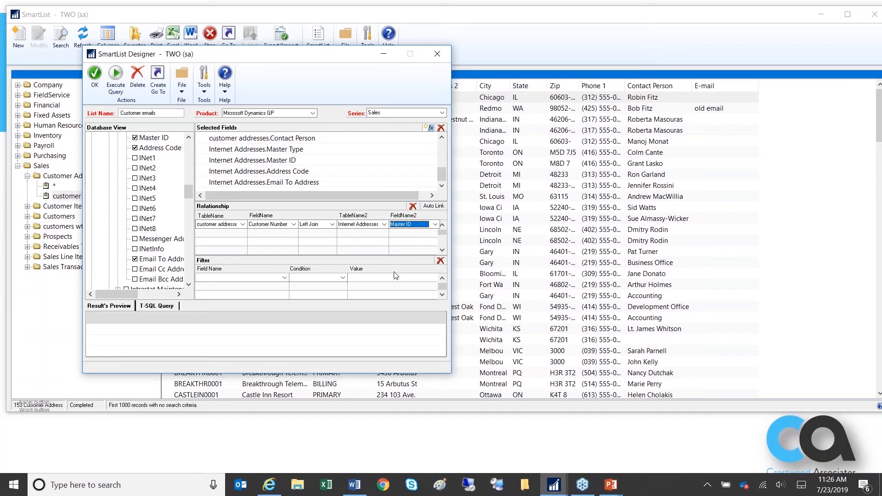
pyautogui.moveTo(348, 259)
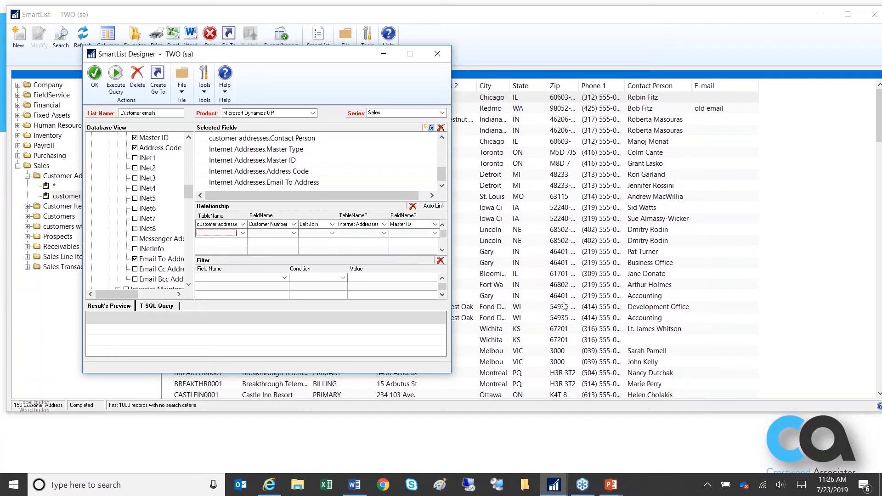
pyautogui.moveTo(659, 120)
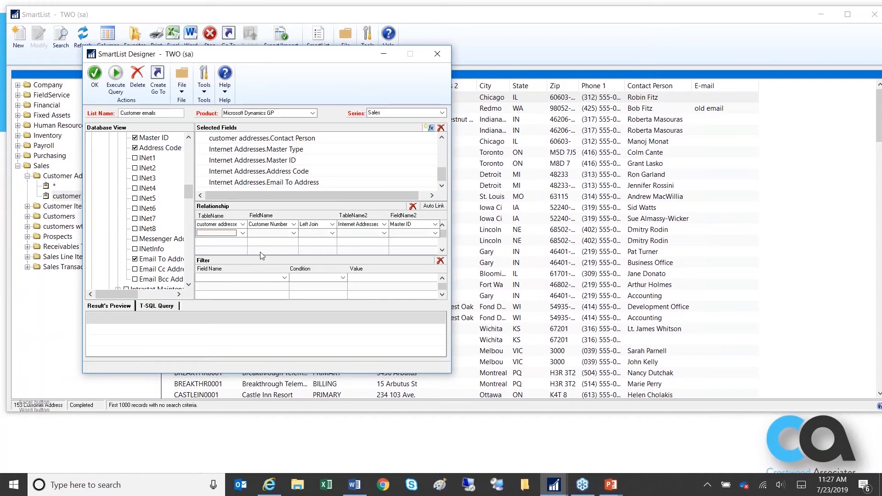
# In the second relationship row, left-join customer addresses Address Code to Internet Addresses Address Code
pyautogui.click(243, 232)
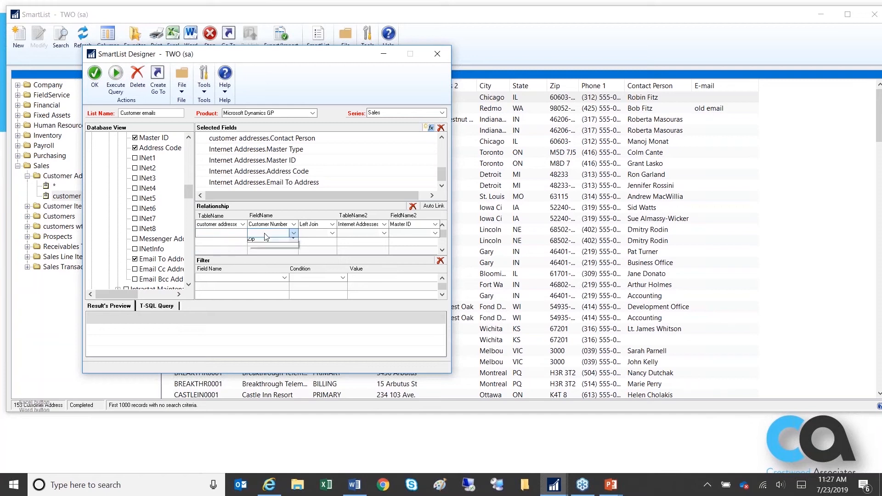
pyautogui.click(292, 232)
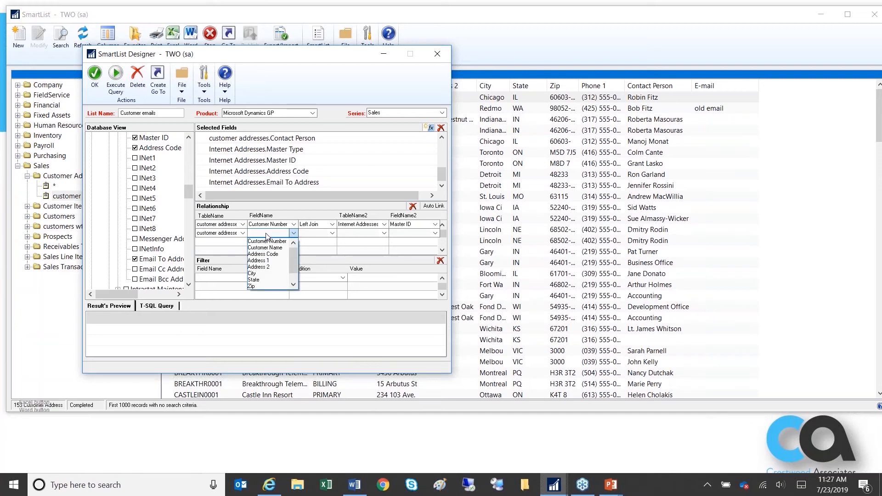
pyautogui.scroll(-3)
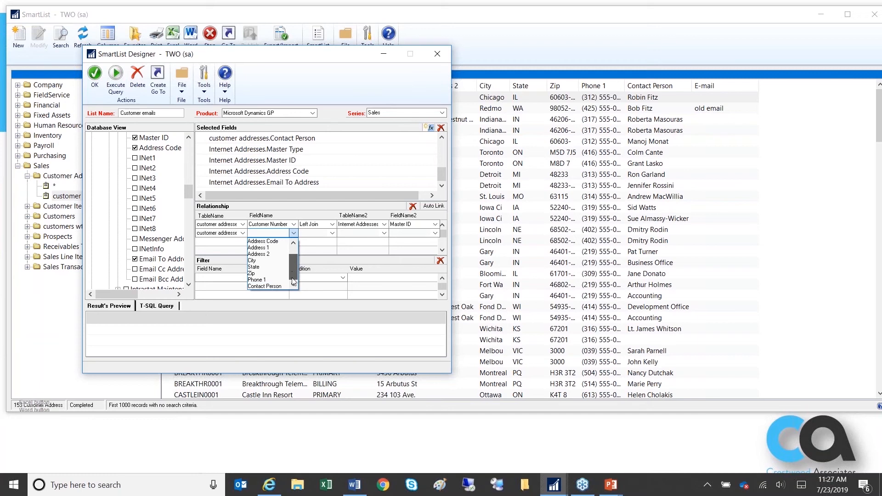
pyautogui.click(263, 241)
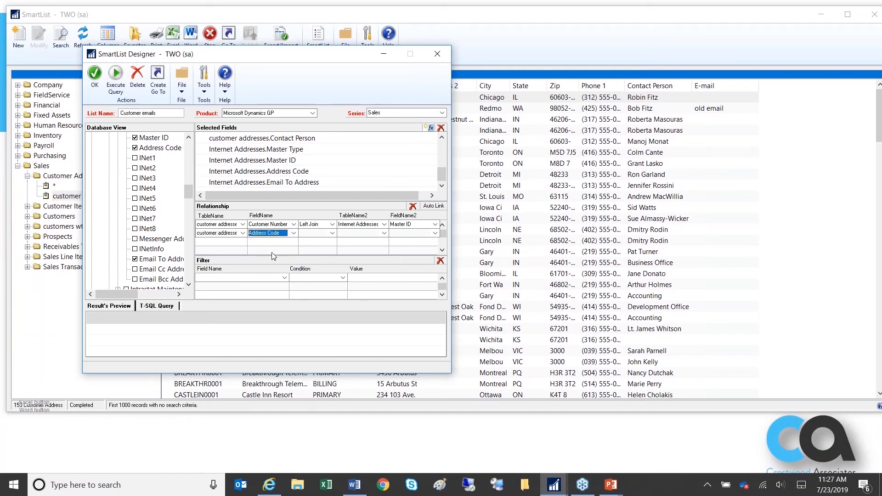
pyautogui.click(330, 233)
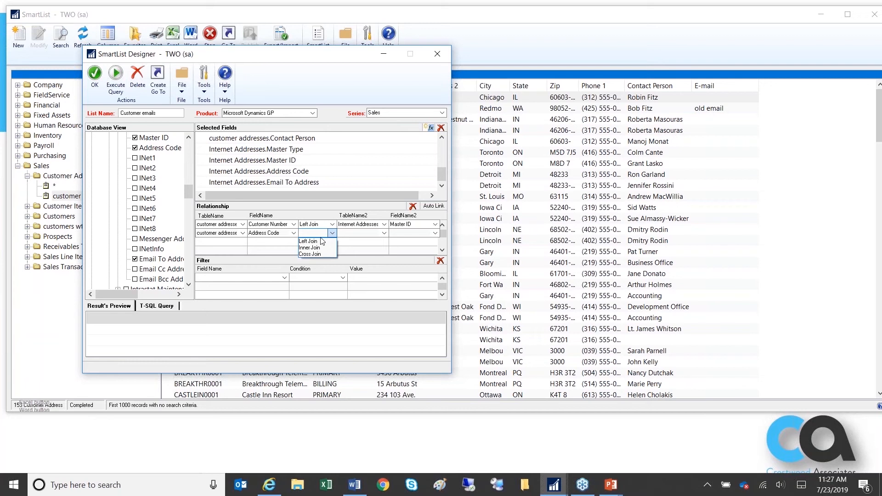
pyautogui.click(309, 240)
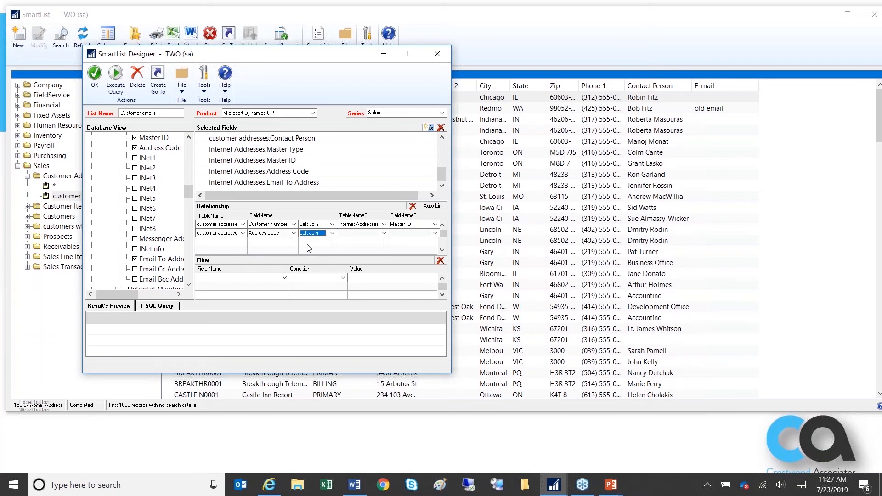
pyautogui.click(384, 233)
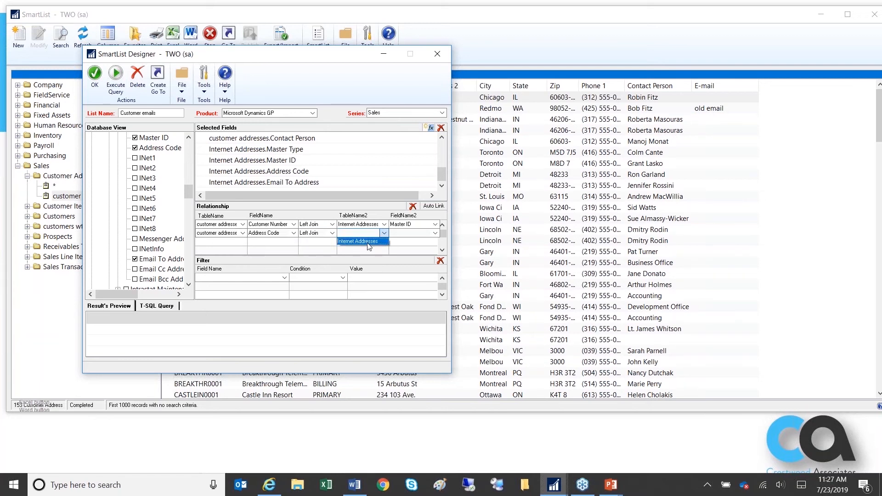
pyautogui.click(434, 233)
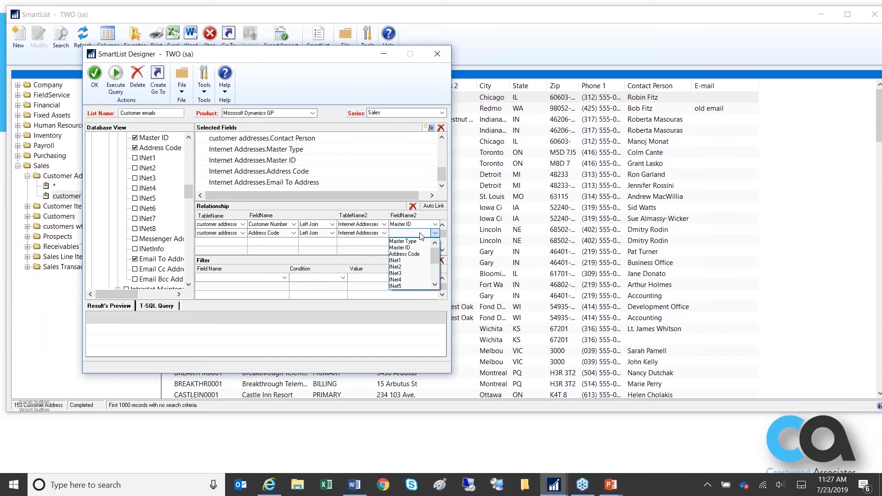
pyautogui.click(403, 253)
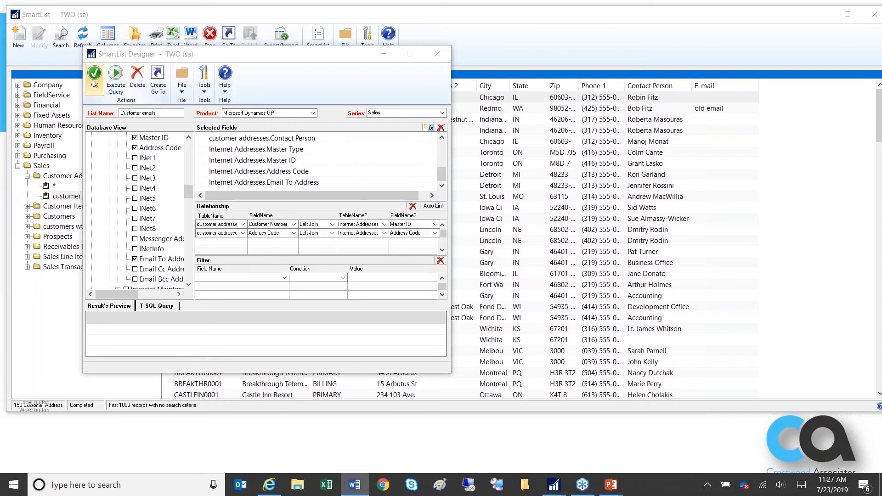
# Save and run 'Customer emails', then select the AARONFIT0001 primary address record
pyautogui.click(114, 80)
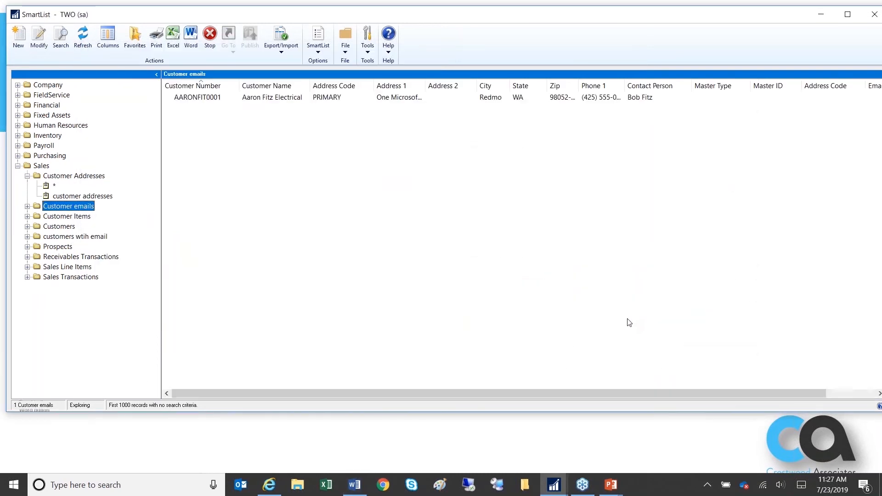
pyautogui.click(83, 37)
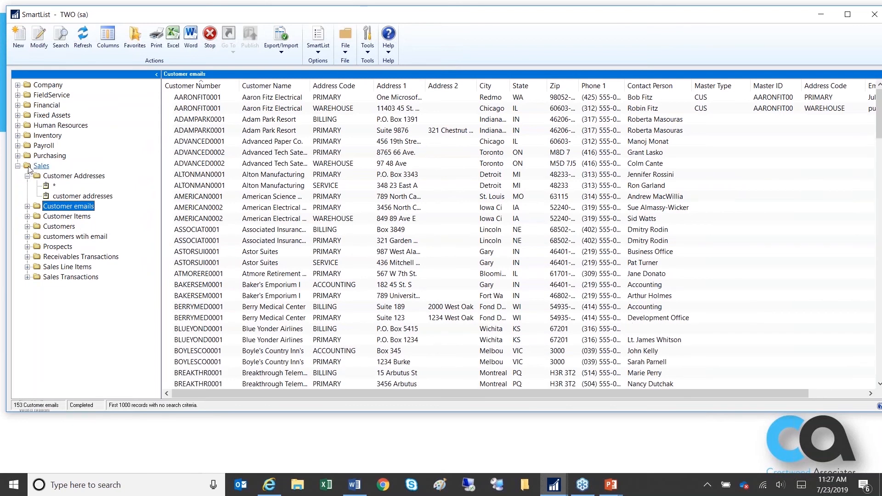
pyautogui.moveTo(33, 213)
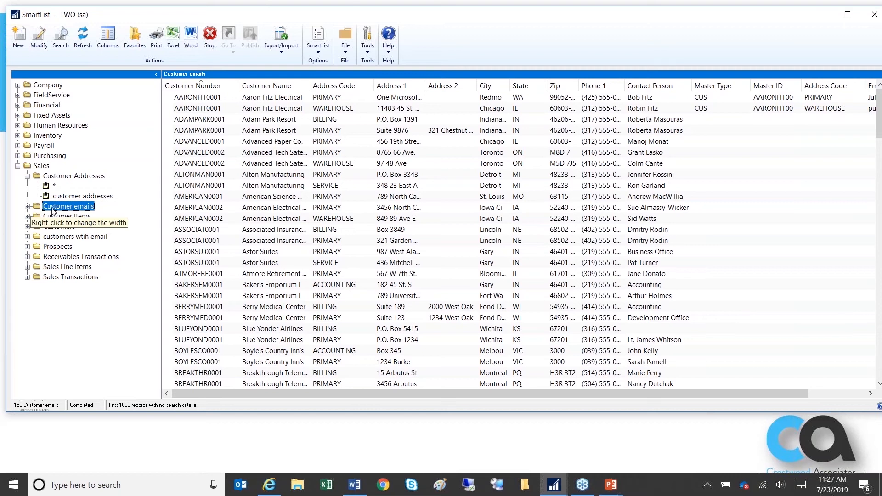
pyautogui.moveTo(73, 211)
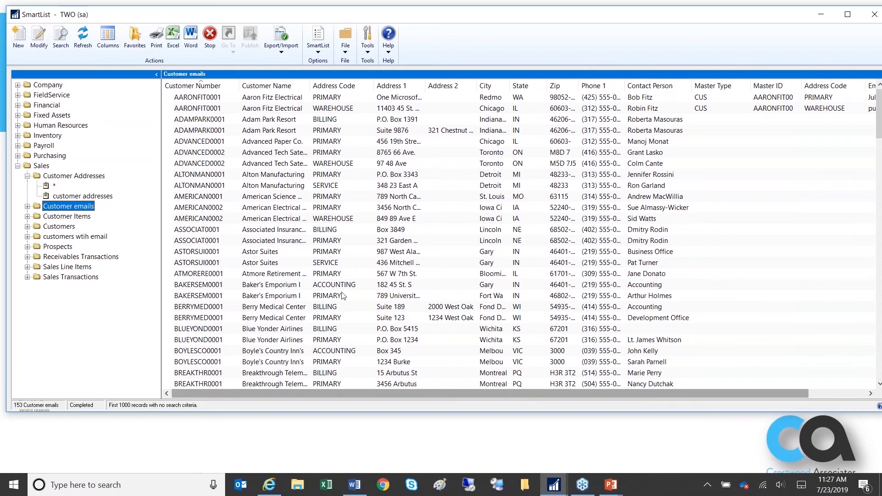
pyautogui.click(198, 97)
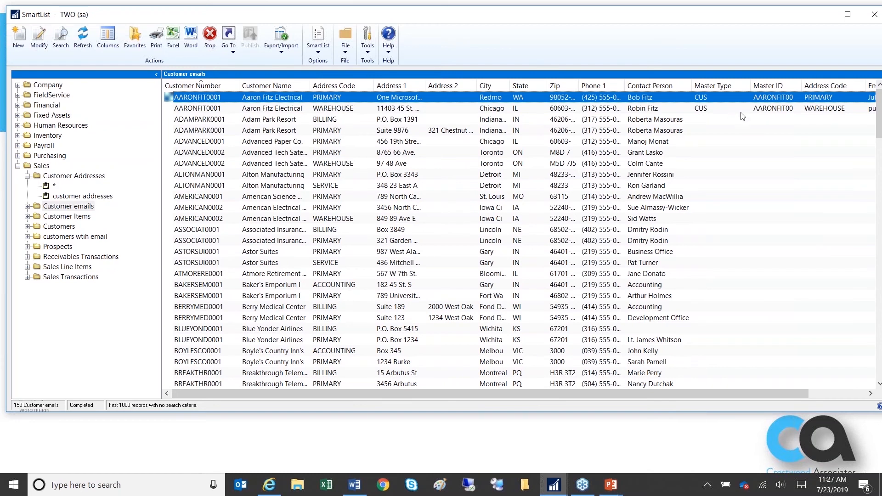
pyautogui.moveTo(724, 359)
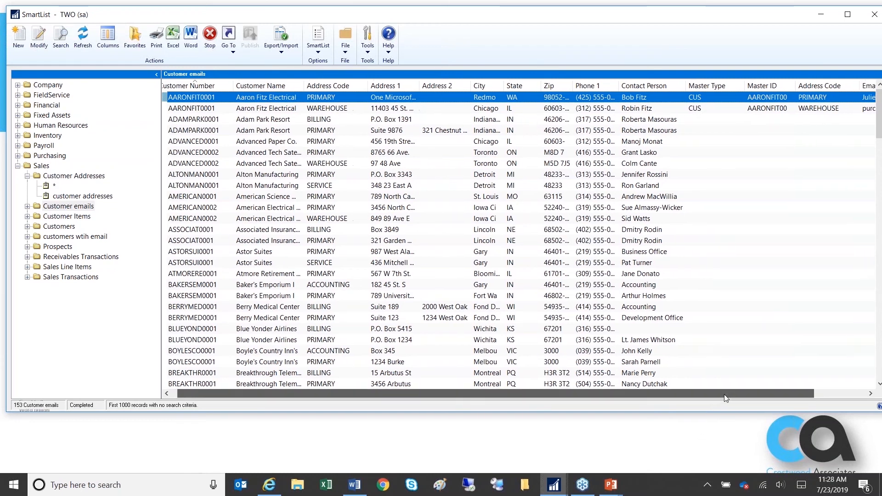
pyautogui.hscroll(3)
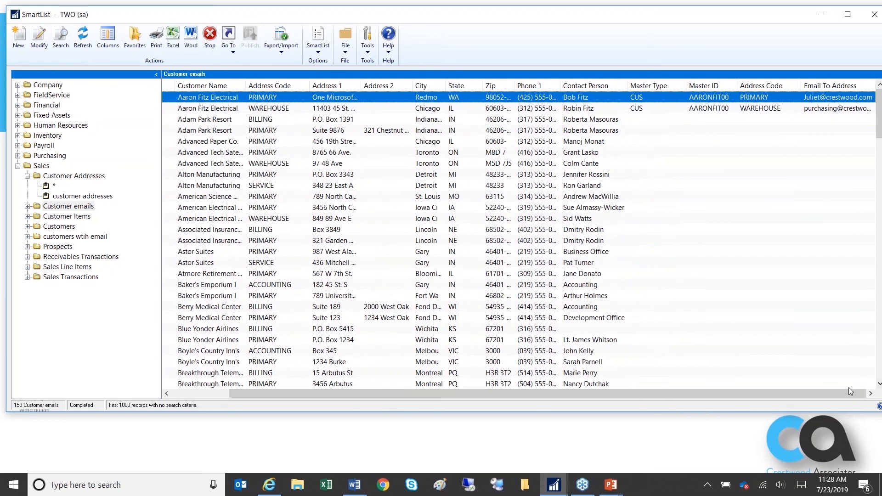
pyautogui.moveTo(812, 99)
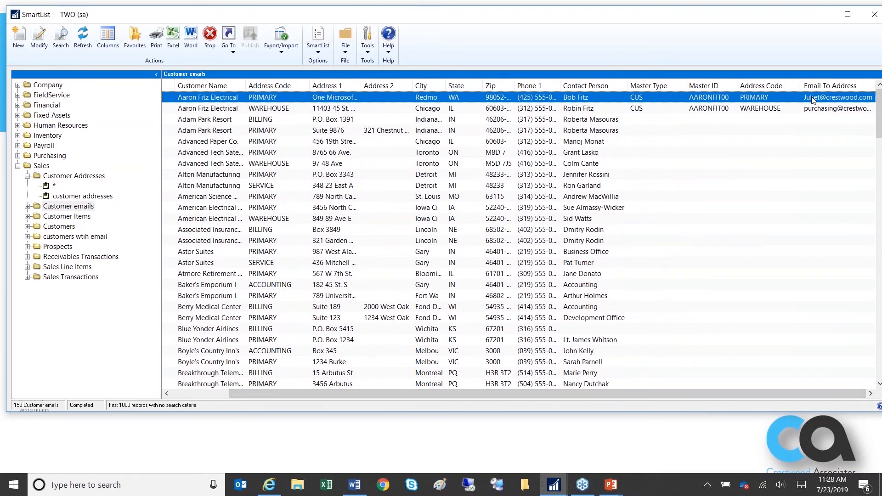
pyautogui.moveTo(822, 163)
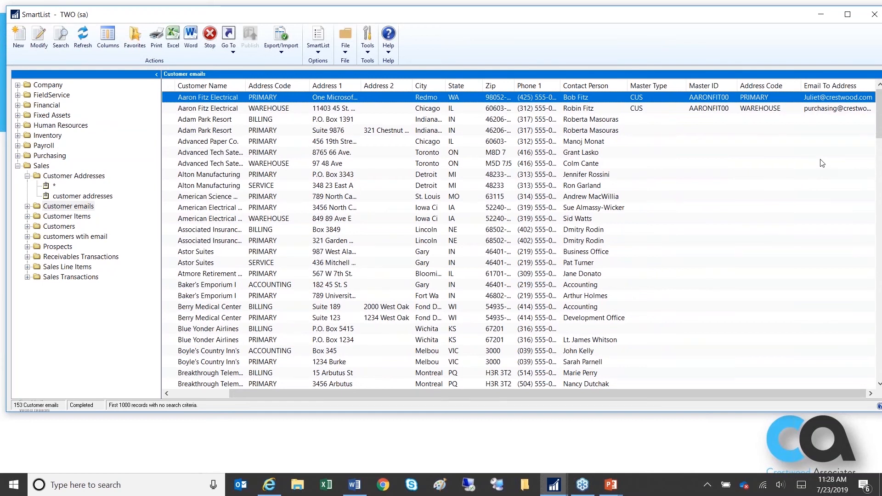
pyautogui.moveTo(752, 102)
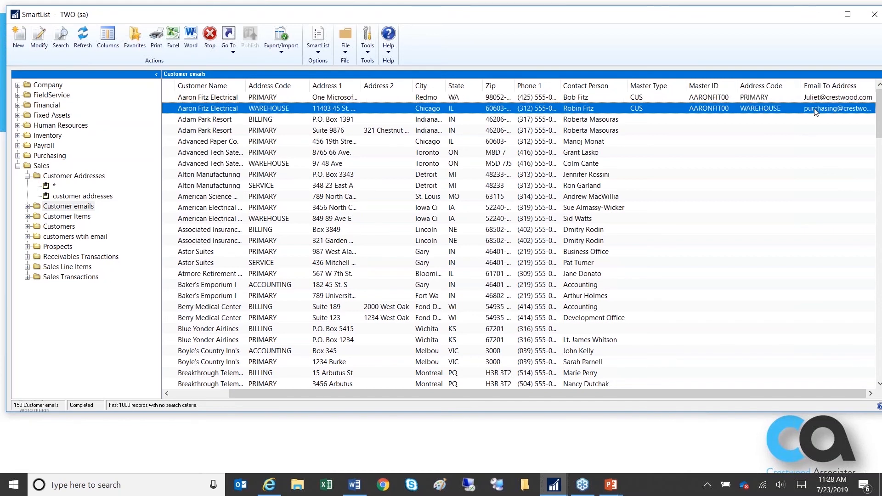
pyautogui.moveTo(773, 147)
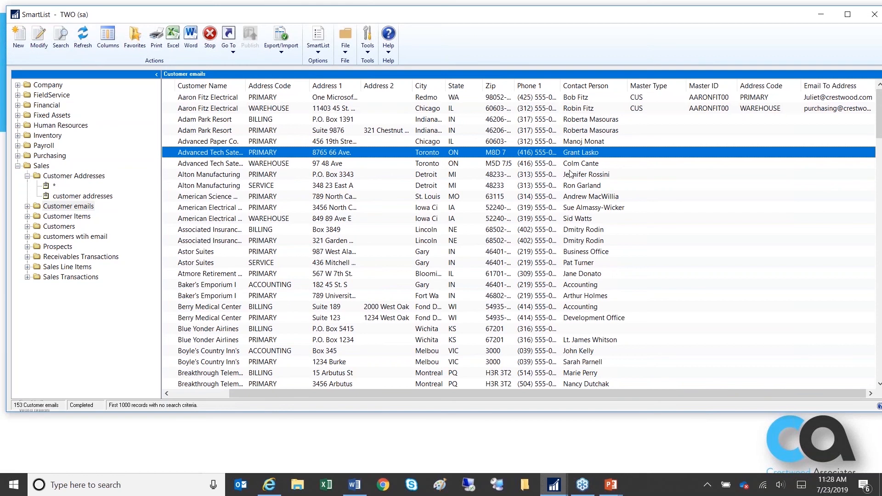
pyautogui.moveTo(616, 251)
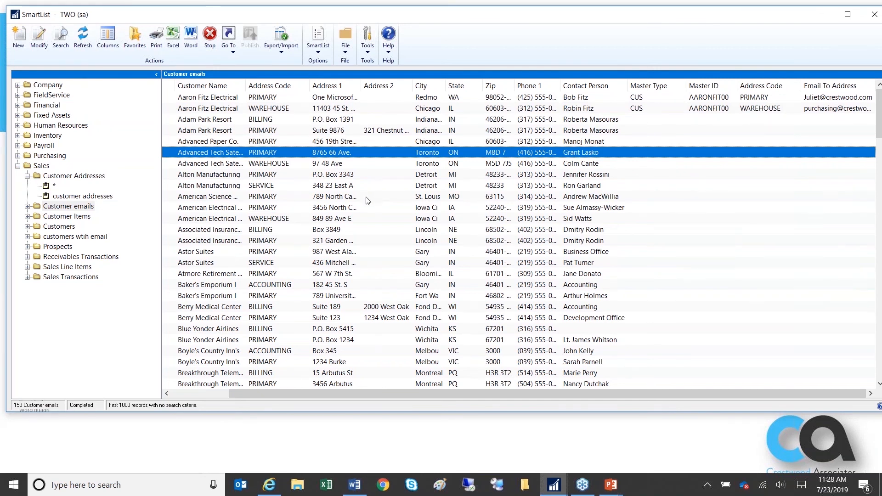
pyautogui.moveTo(322, 220)
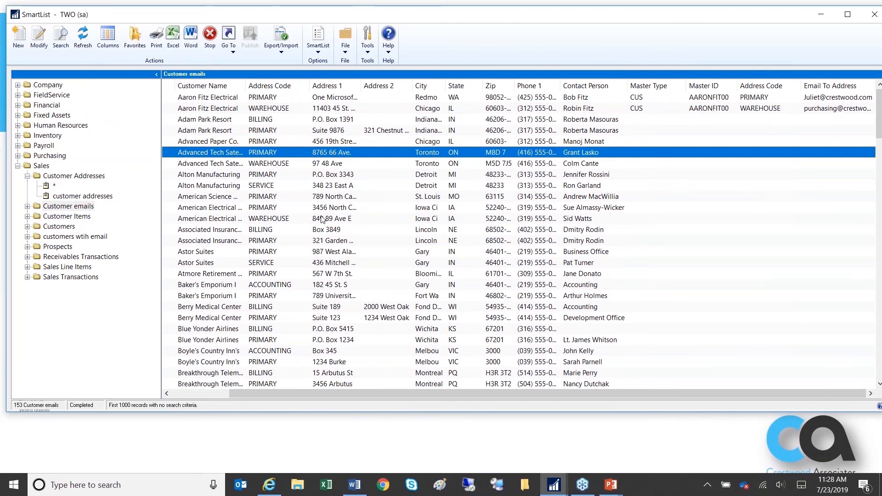